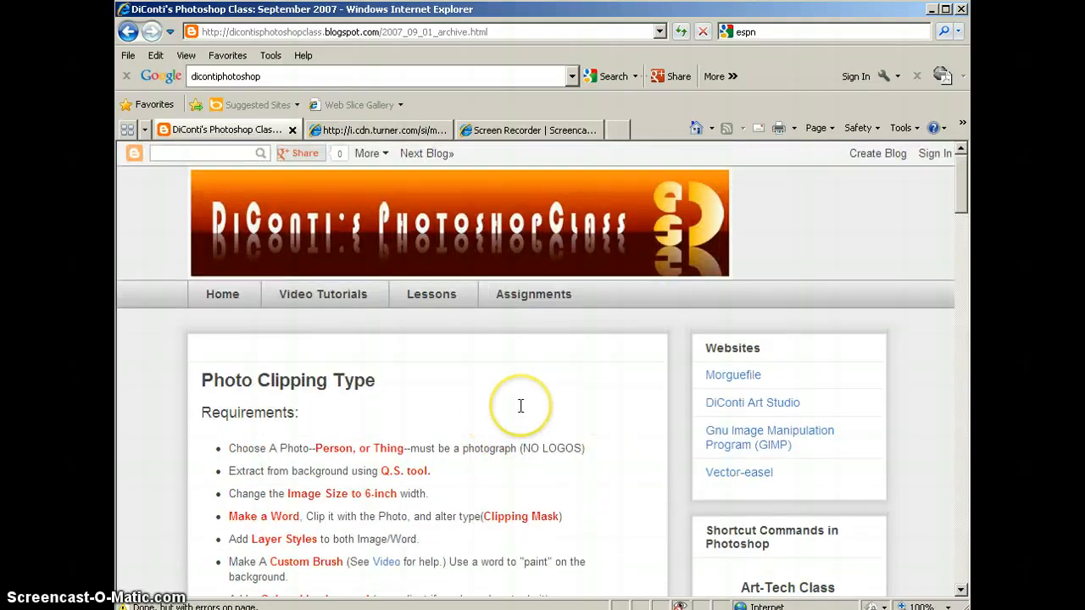
Scroll through the assignment requirements, then copy the slam-dunk basketball photo from its tab.
scroll("down", 3)
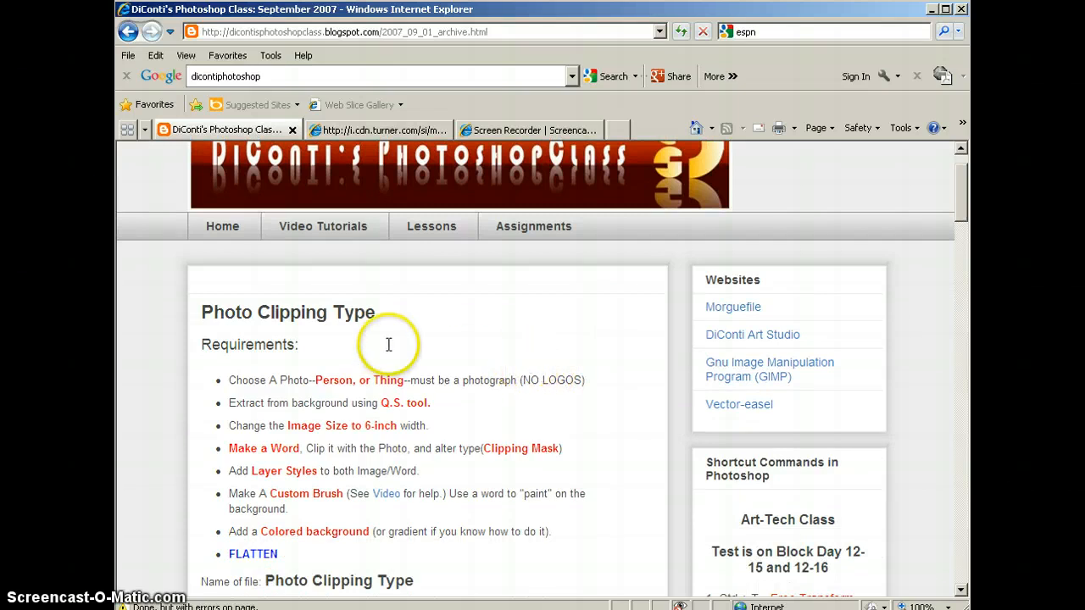
mouse_move(502, 310)
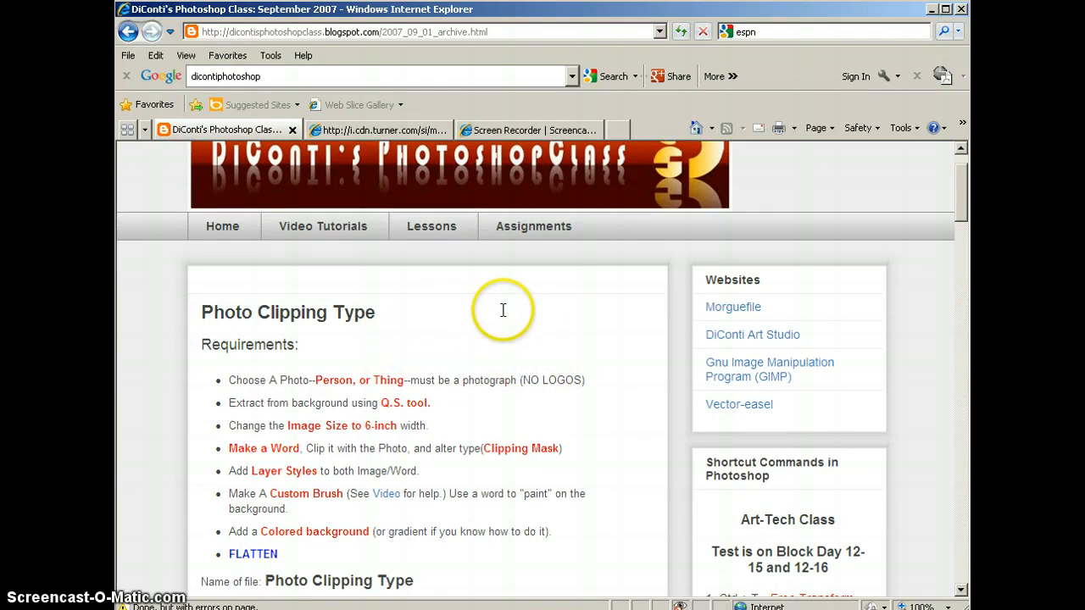
scroll("down", 3)
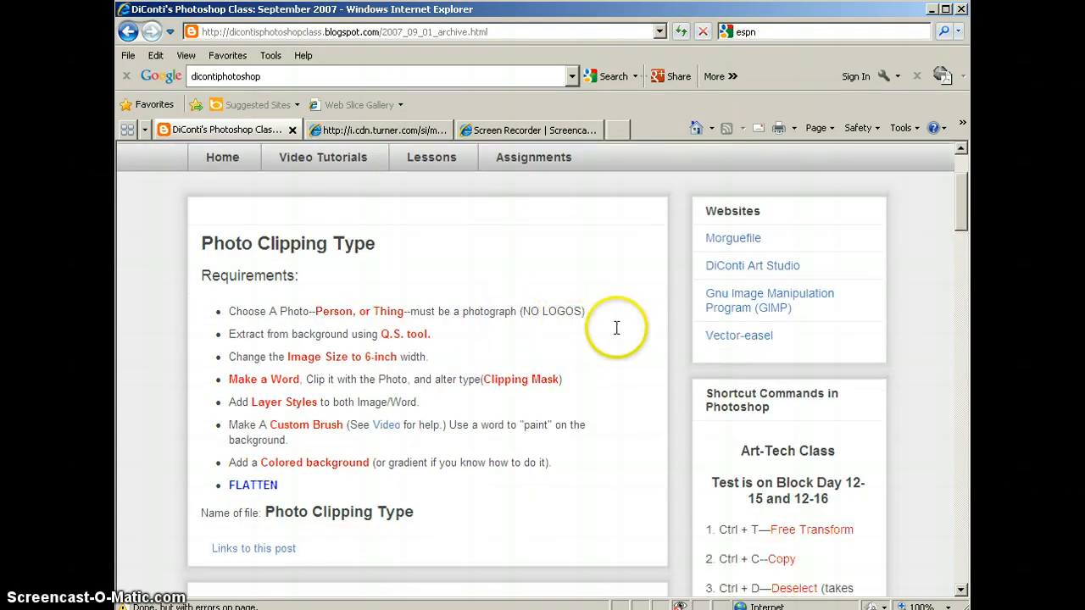
mouse_move(550, 367)
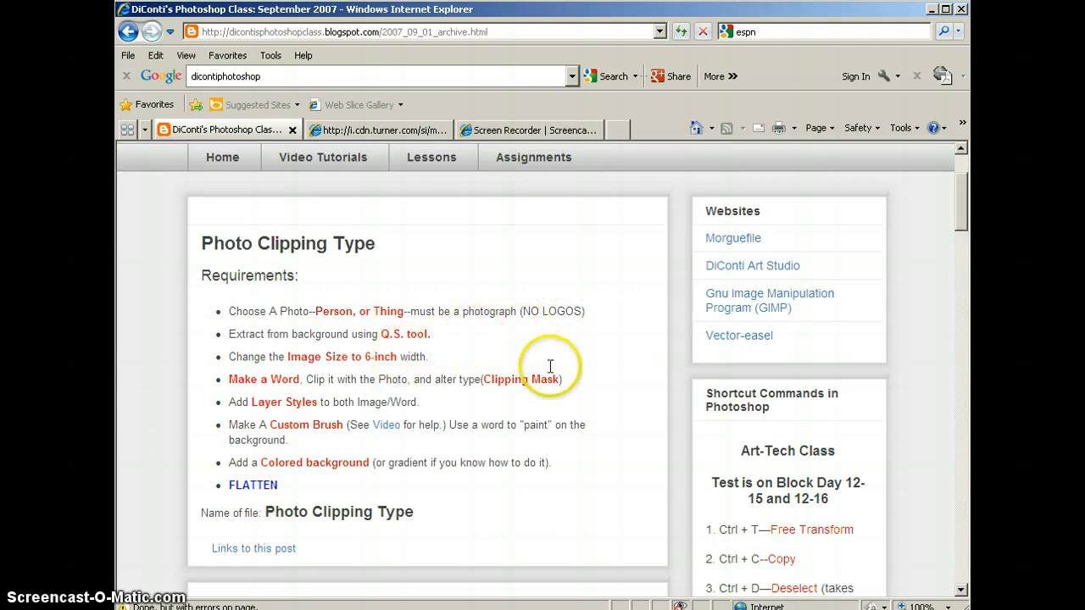
mouse_move(556, 359)
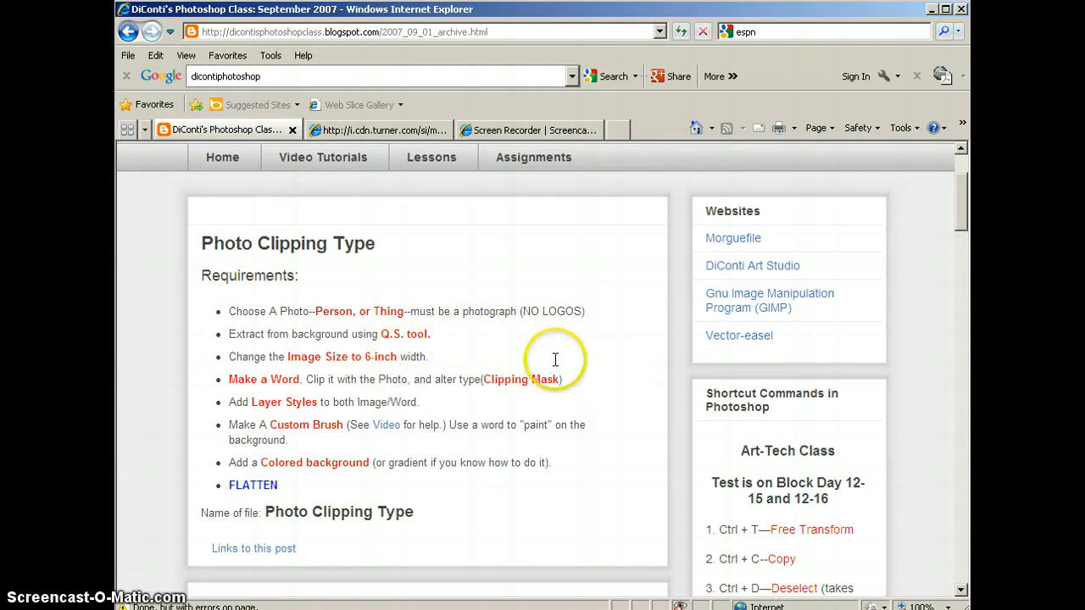
mouse_move(217, 305)
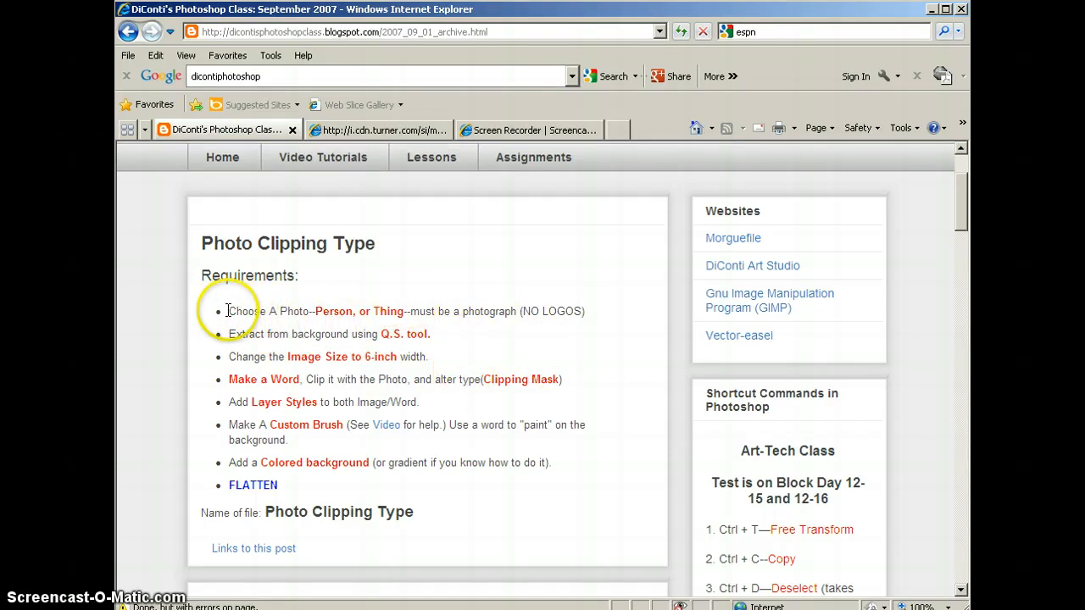
left_click_drag(229, 312, 580, 312)
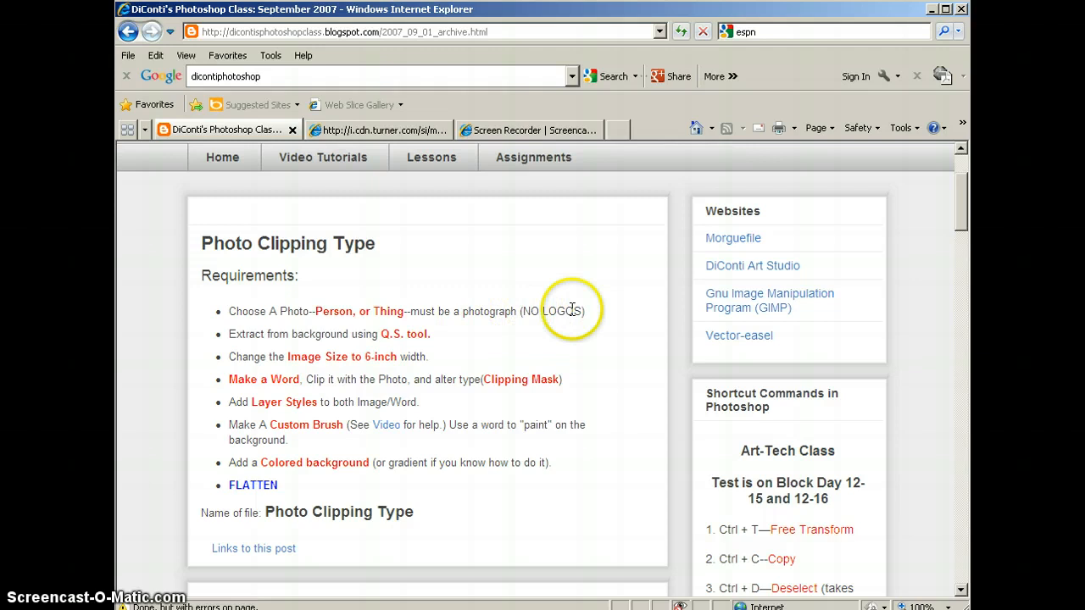
mouse_move(545, 319)
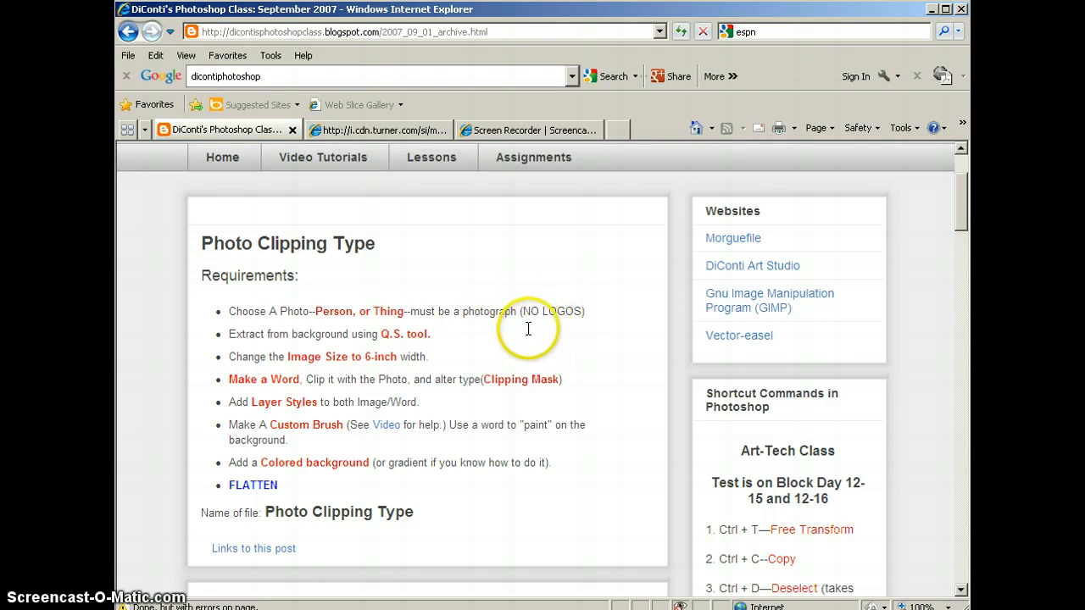
mouse_move(612, 312)
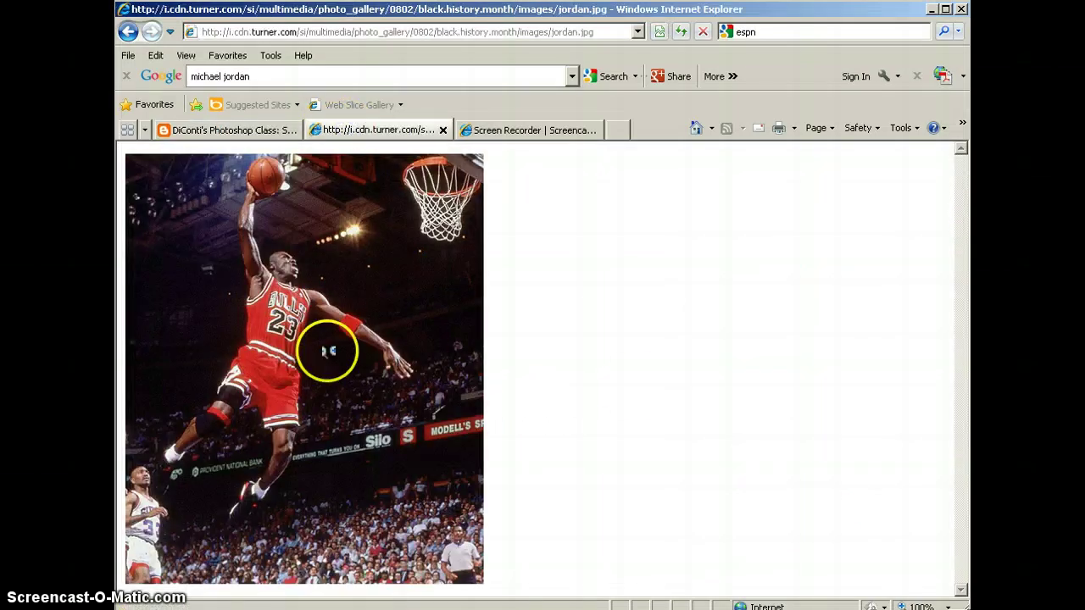
right_click(327, 349)
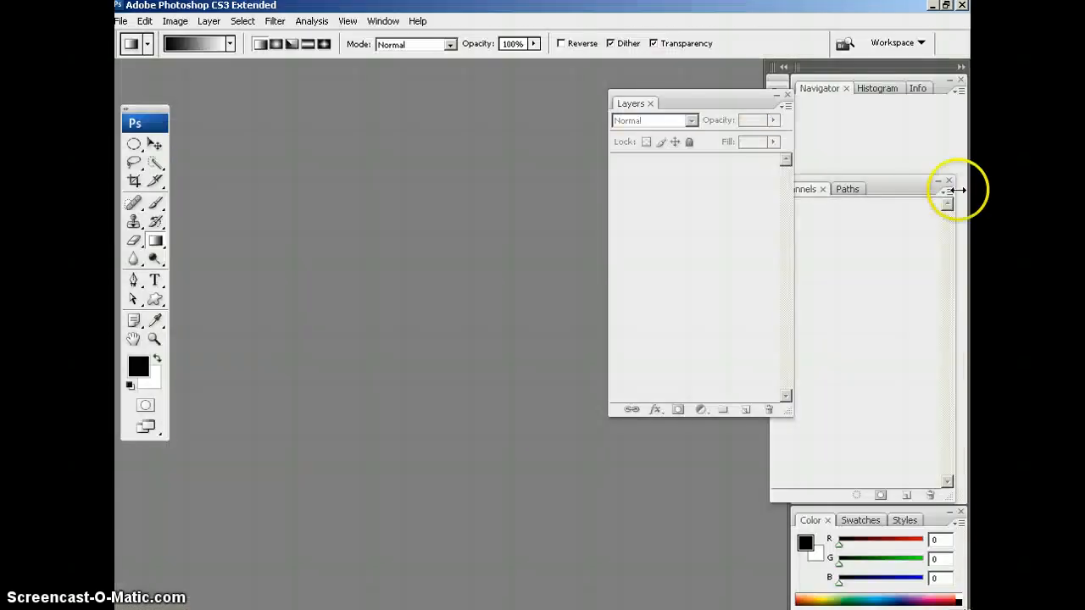
Create a new 666 × 800 px, 72 ppi document named 'adiconti_photo clipping type'.
left_click(126, 20)
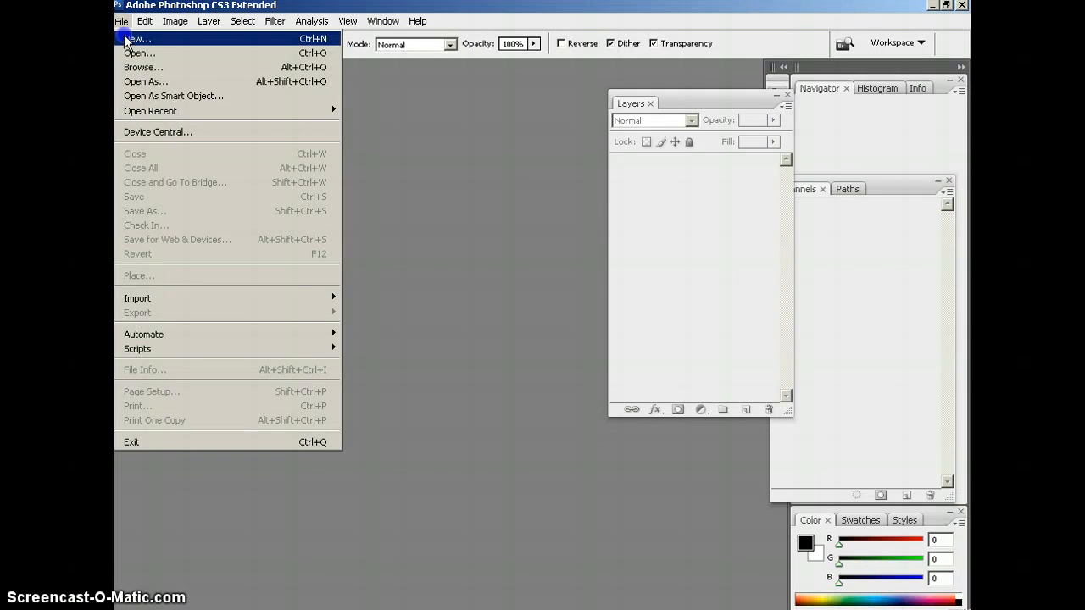
left_click(136, 41)
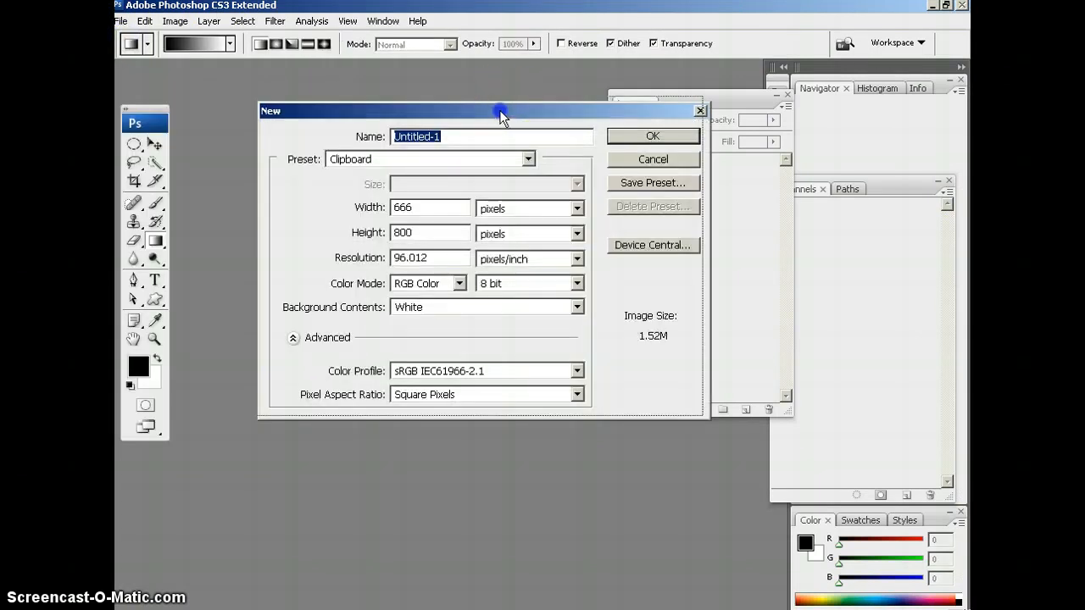
type("adiconti")
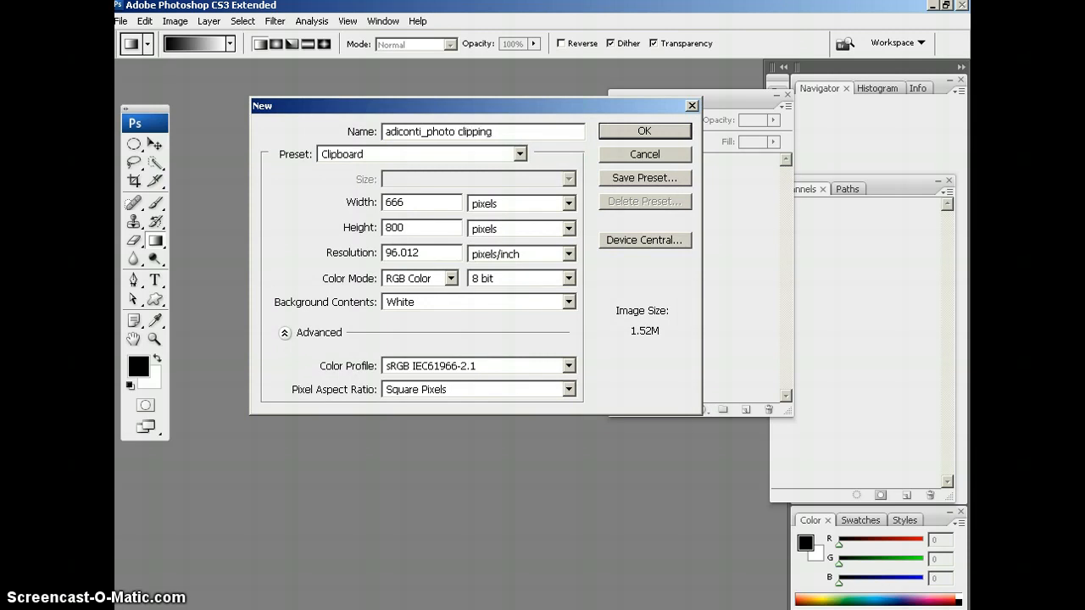
type("type")
type("72")
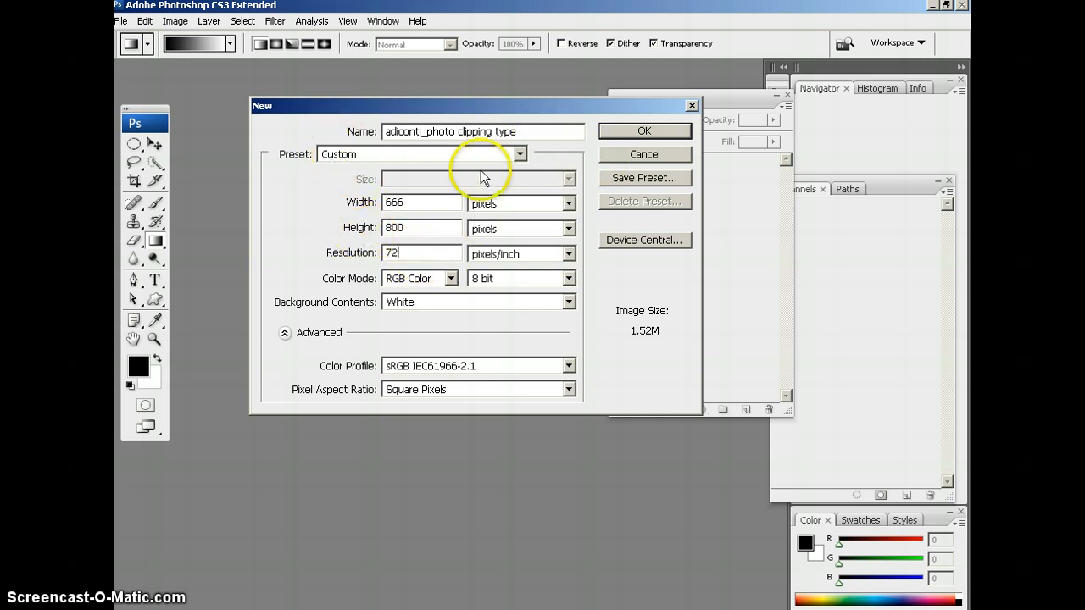
left_click(645, 133)
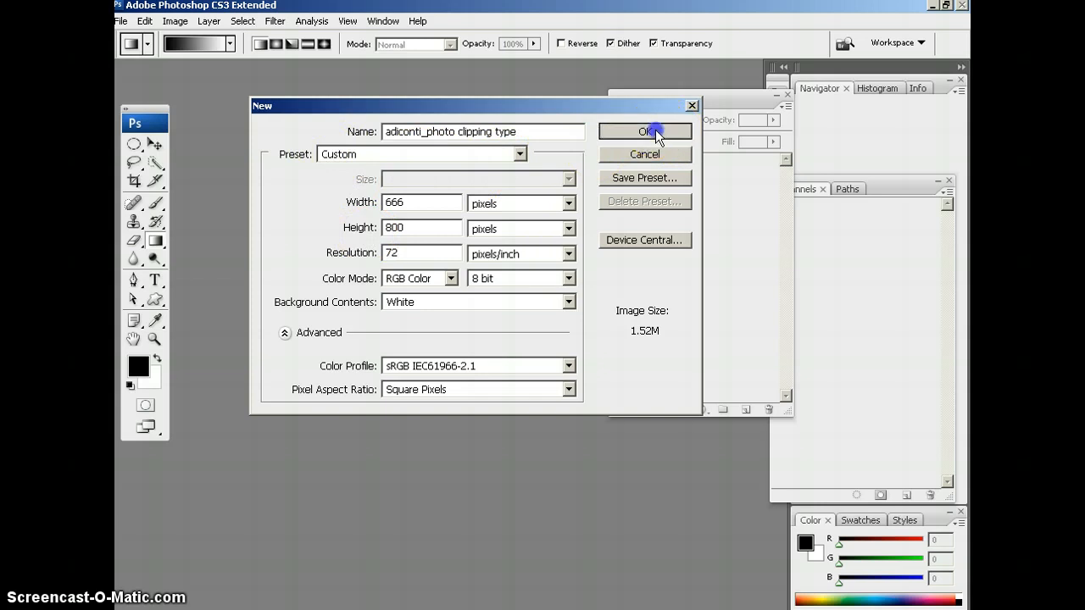
left_click(645, 132)
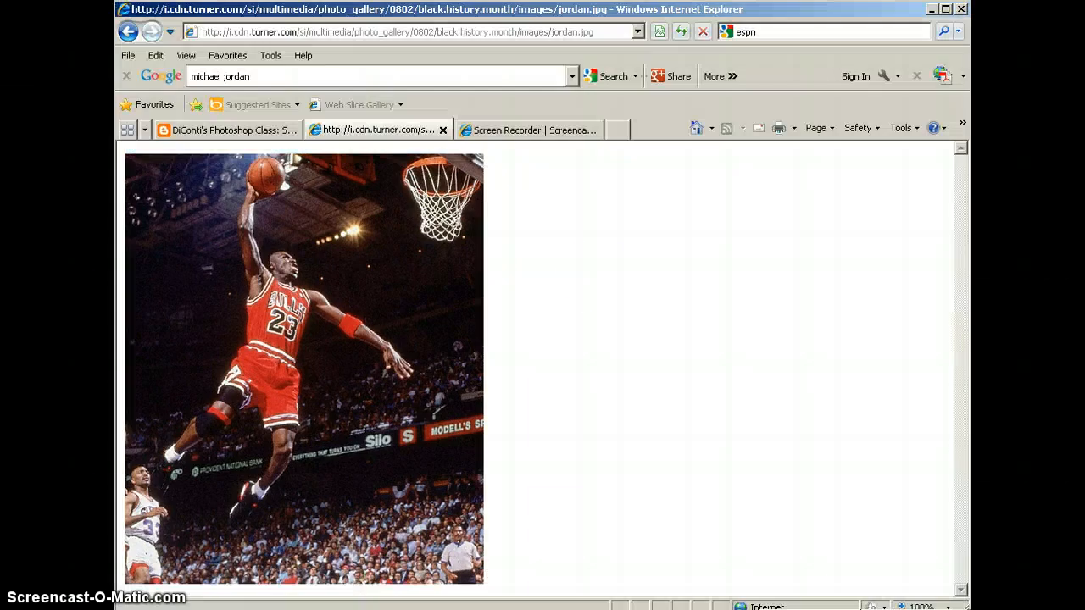
Return to the DiConti's Photoshop Class tab and check the 'Extract from background' requirement.
left_click(223, 129)
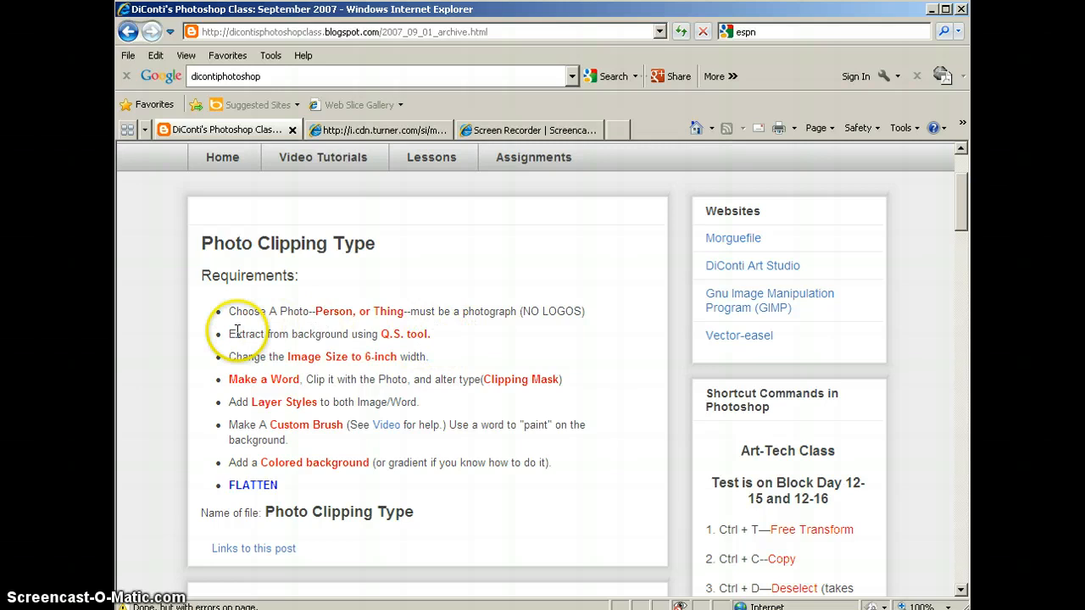
double_click(400, 334)
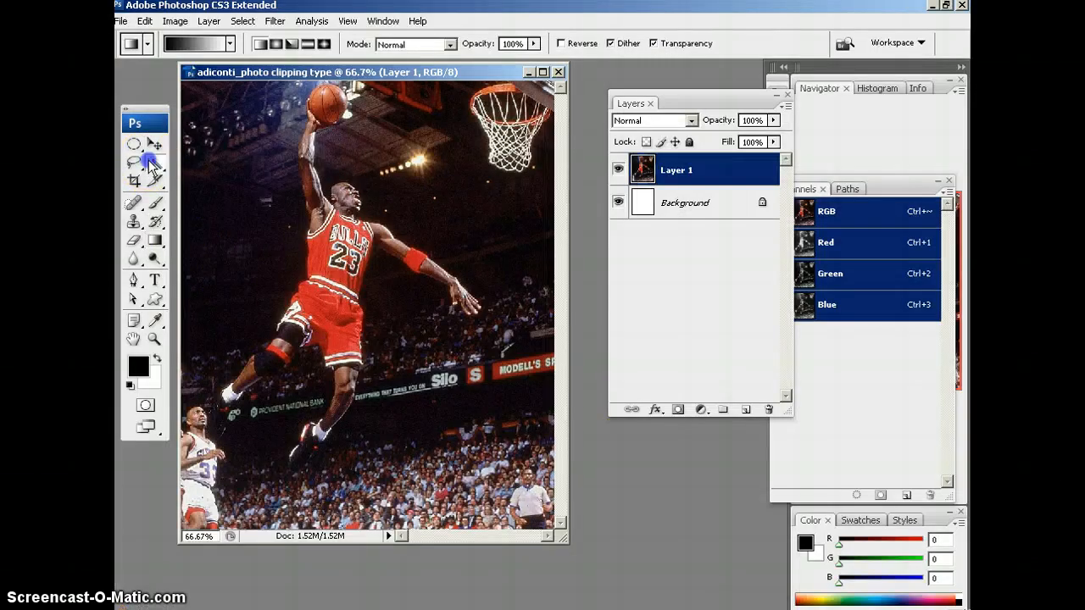
Brush a quick selection over the leaping player and bring up the Paths palette.
left_click(134, 163)
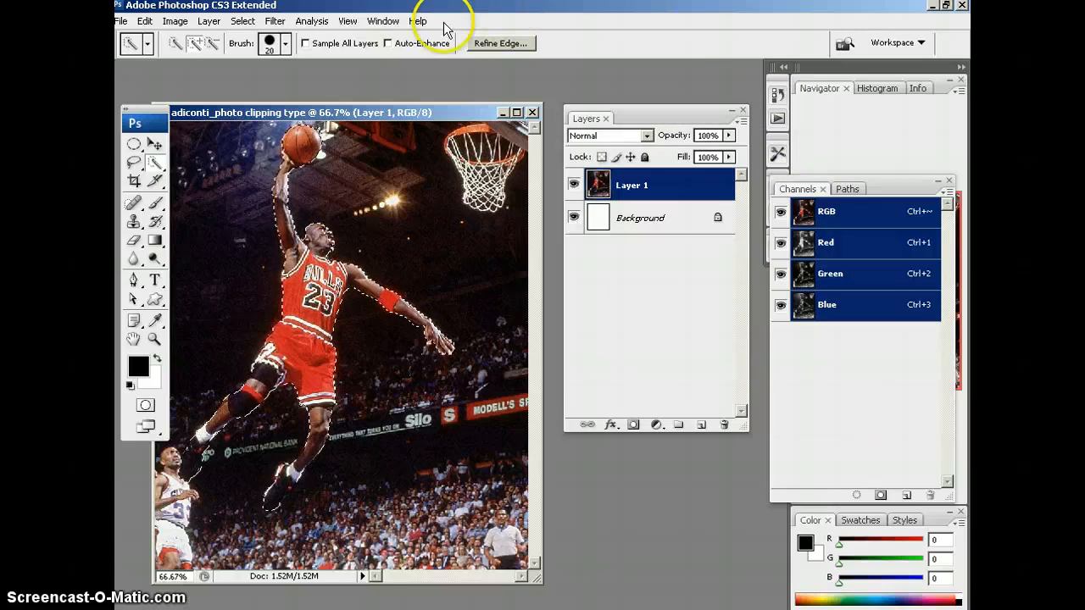
left_click(378, 20)
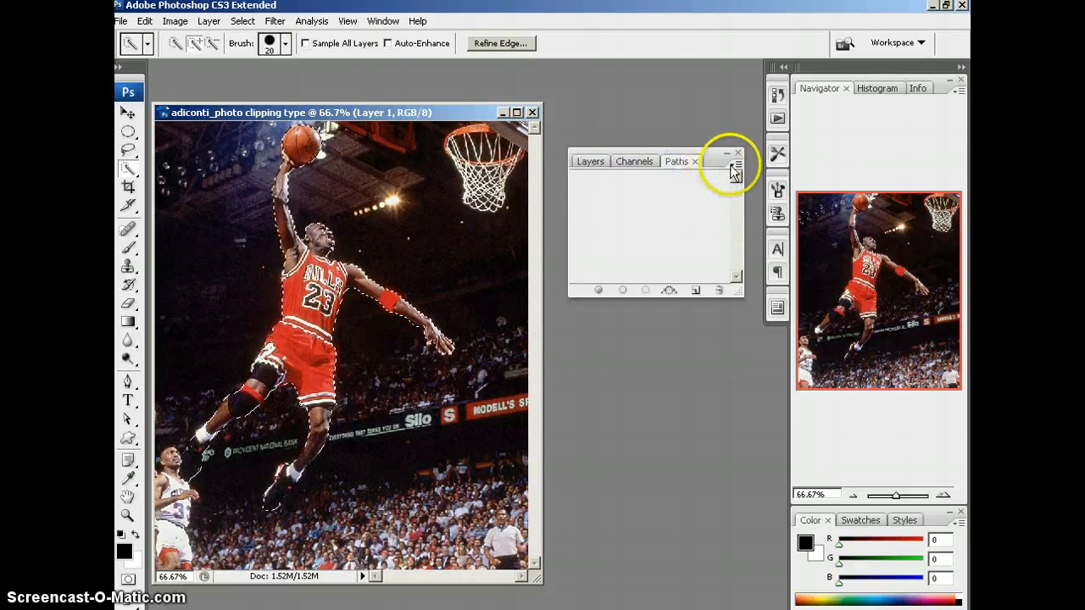
Make a work path from the selection at 2.0 px tolerance and return to Layers.
left_click(736, 163)
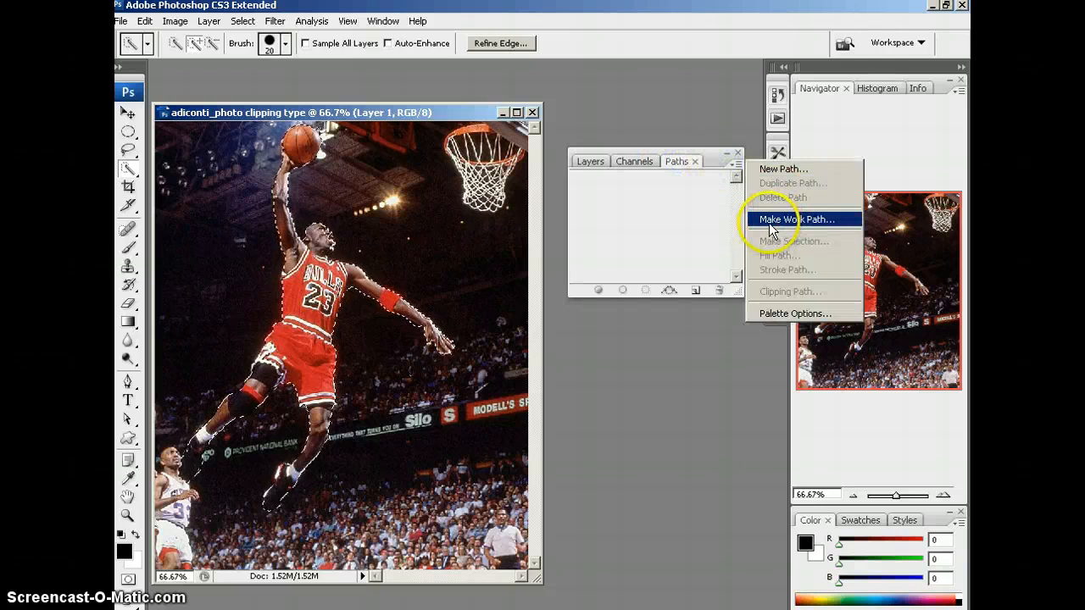
left_click(797, 219)
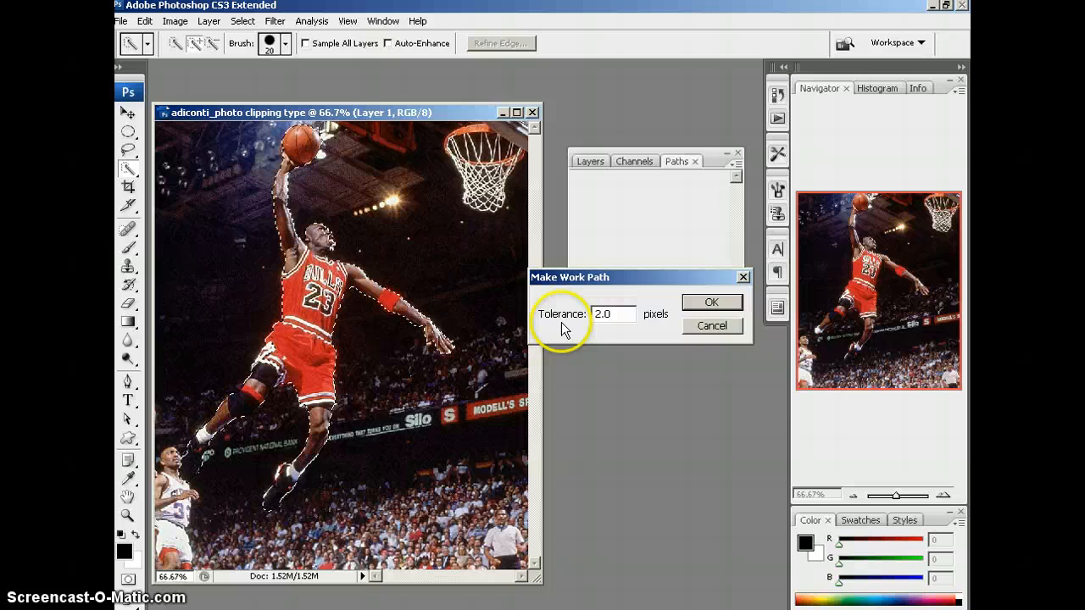
left_click(713, 302)
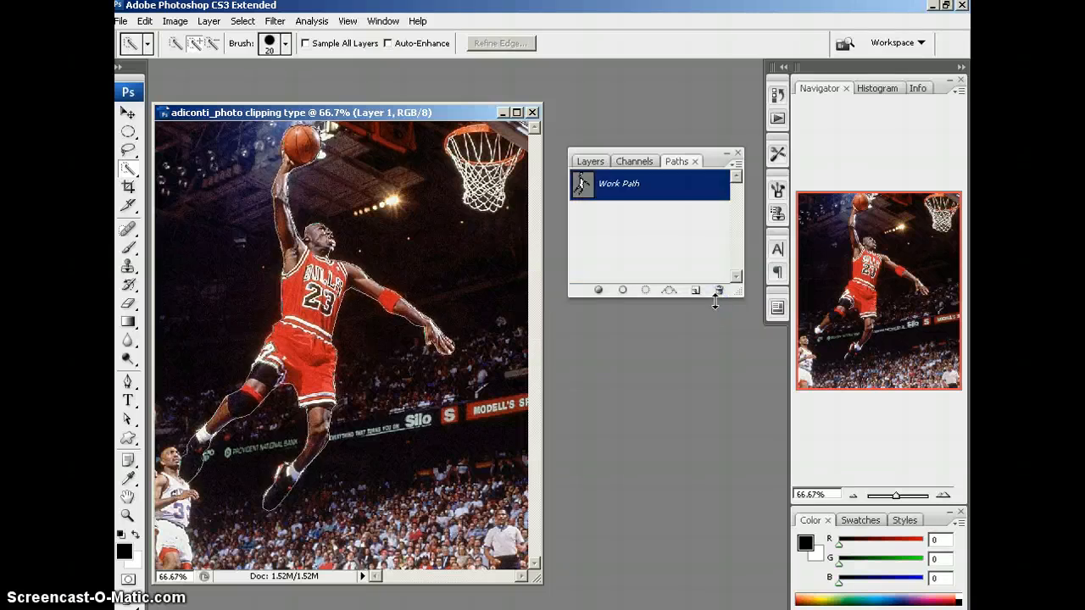
left_click(590, 162)
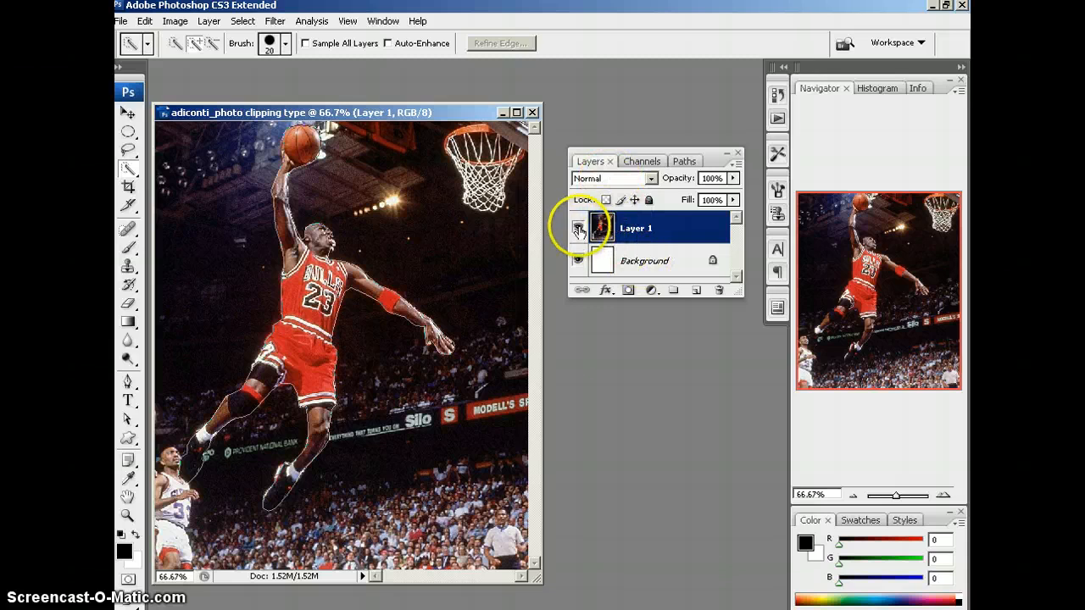
Hide the photo layer and adjust path anchor points with the Direct Selection Tool.
left_click(578, 227)
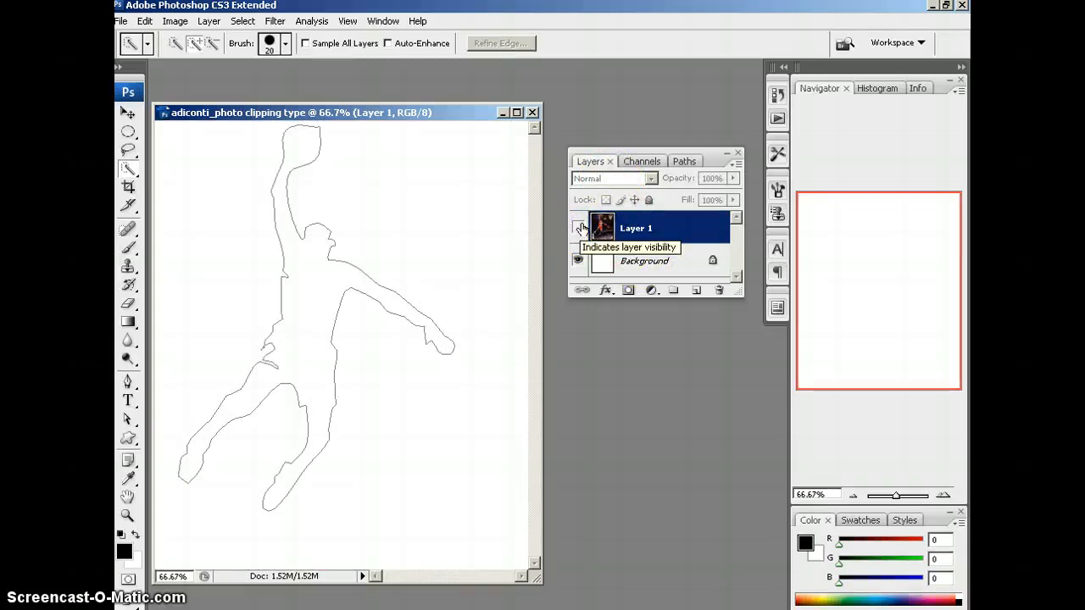
left_click(578, 227)
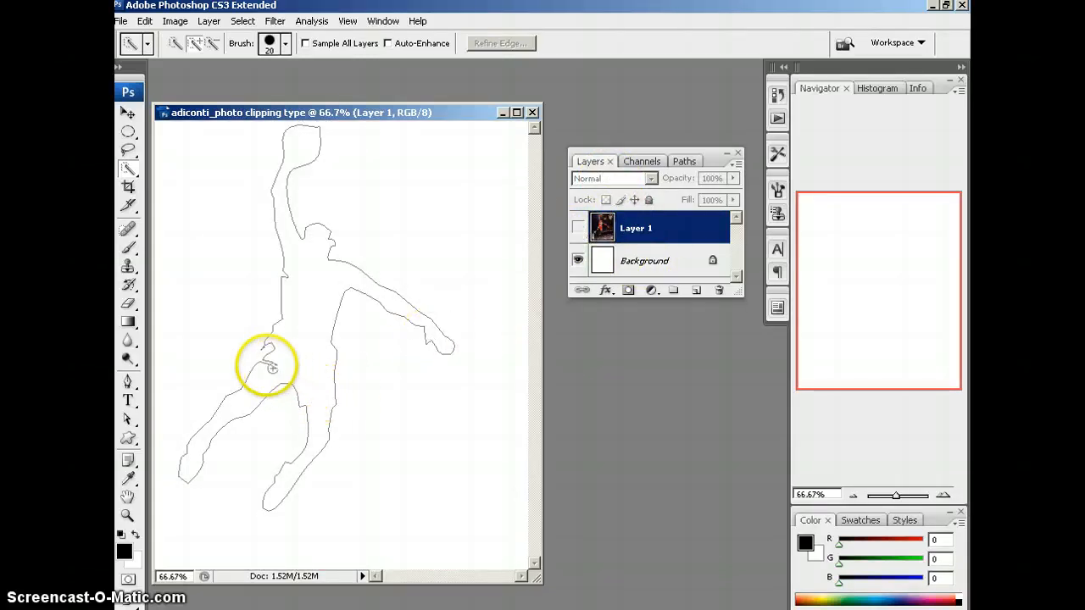
mouse_move(126, 417)
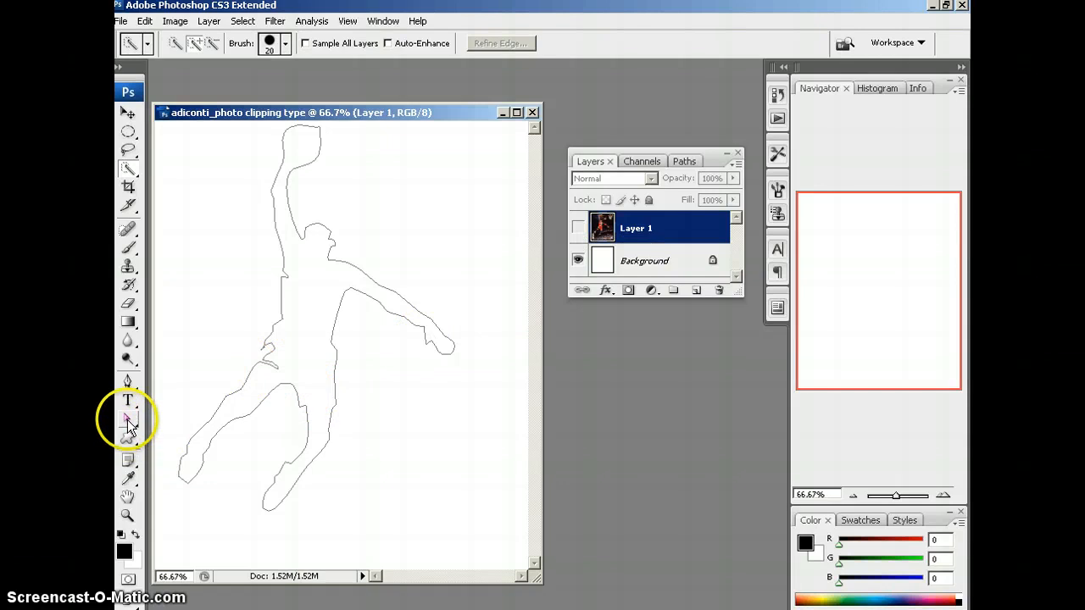
left_click(127, 417)
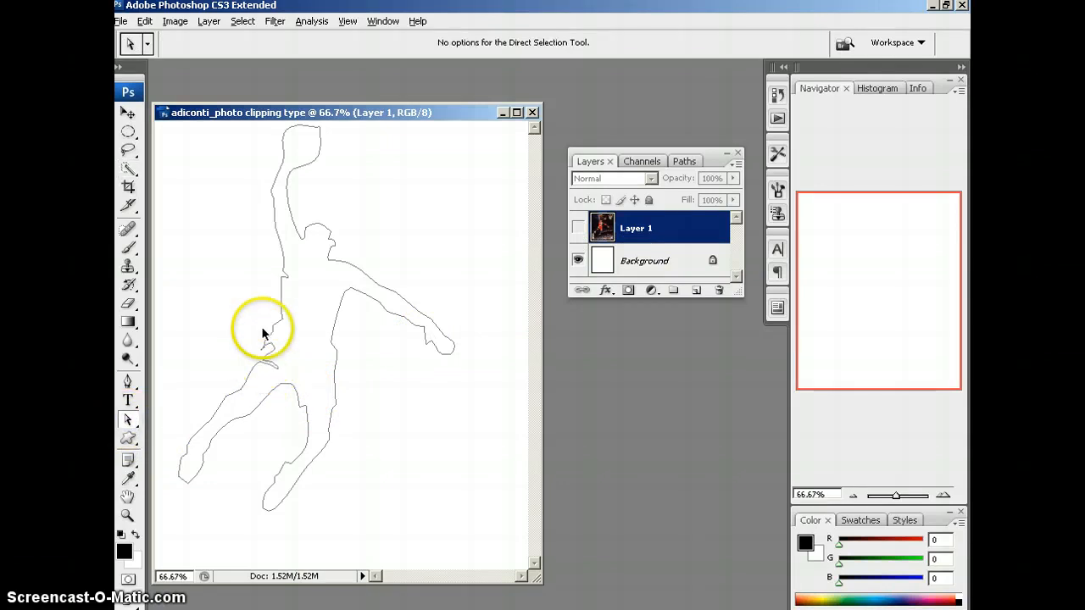
mouse_move(292, 390)
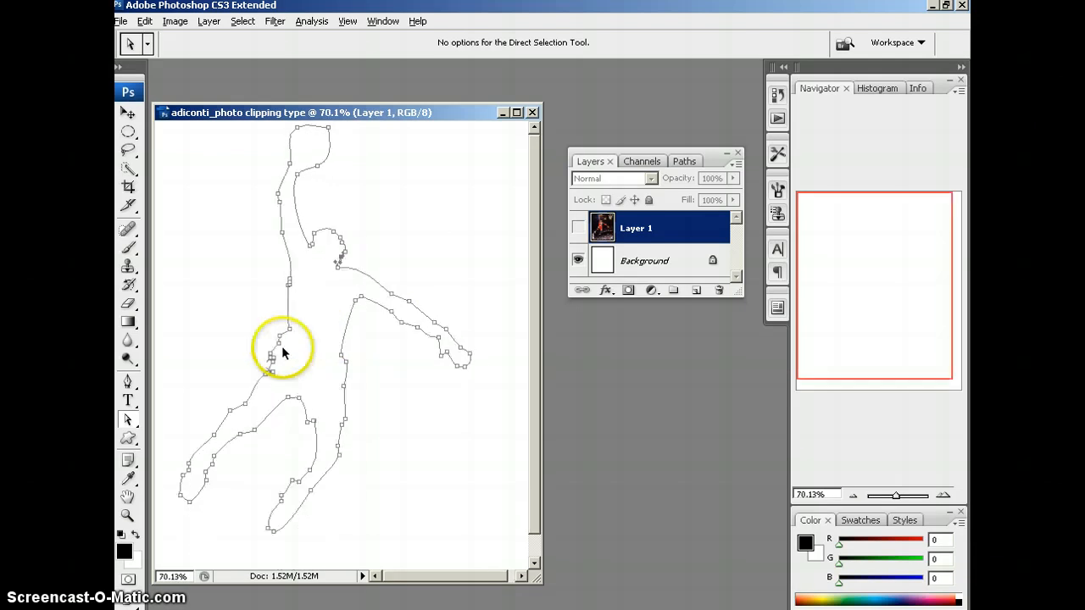
mouse_move(356, 237)
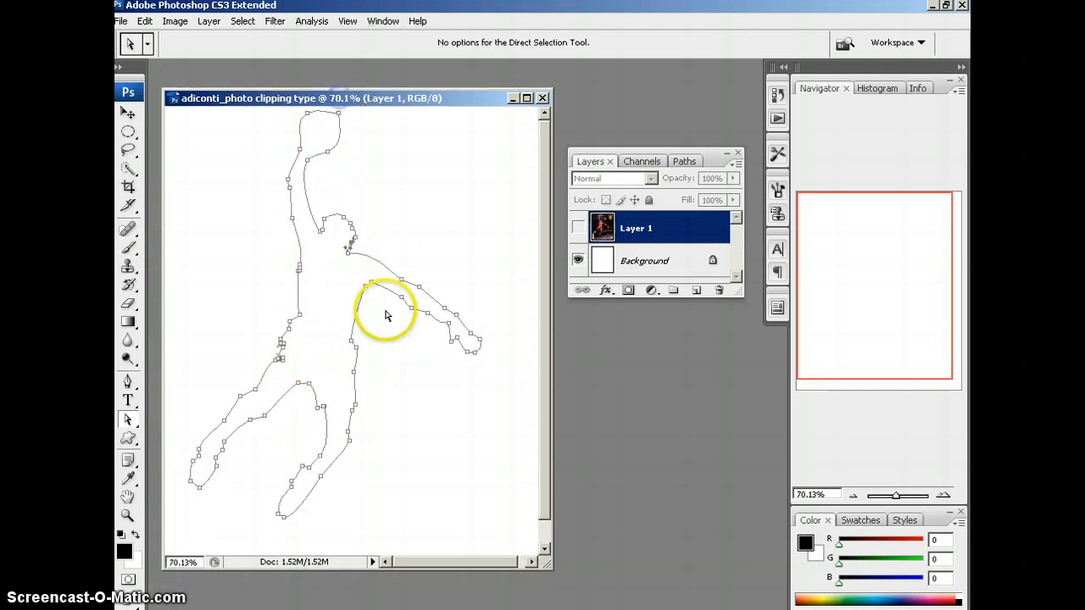
mouse_move(329, 439)
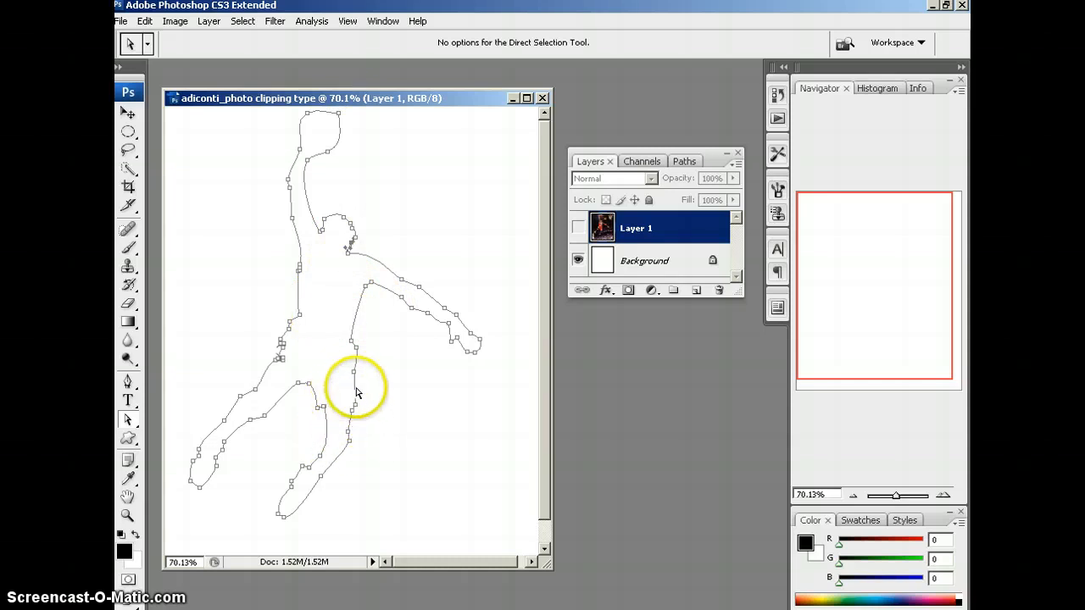
mouse_move(417, 197)
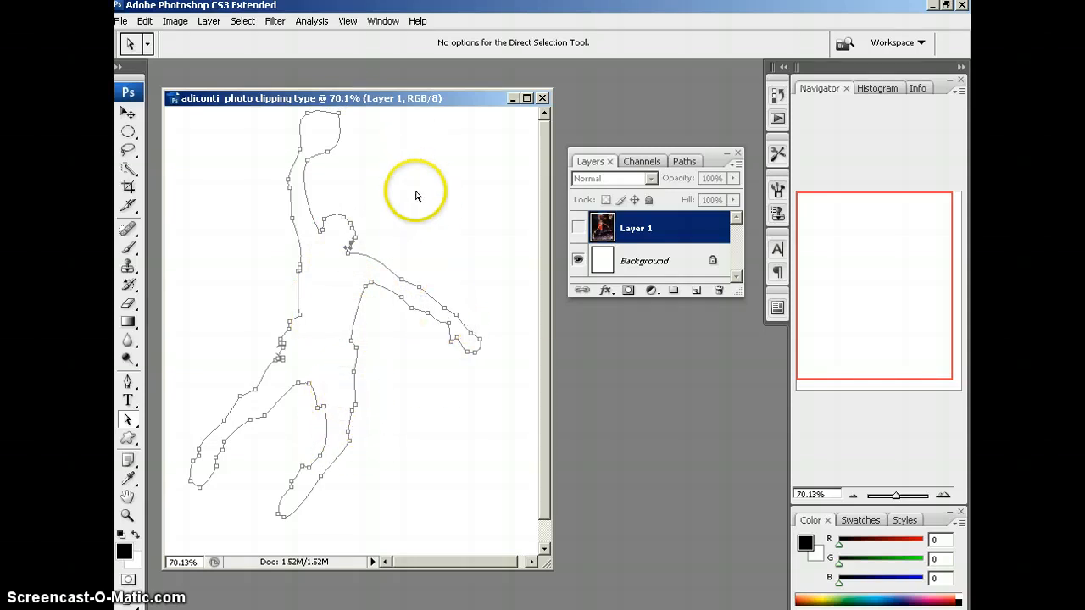
mouse_move(392, 351)
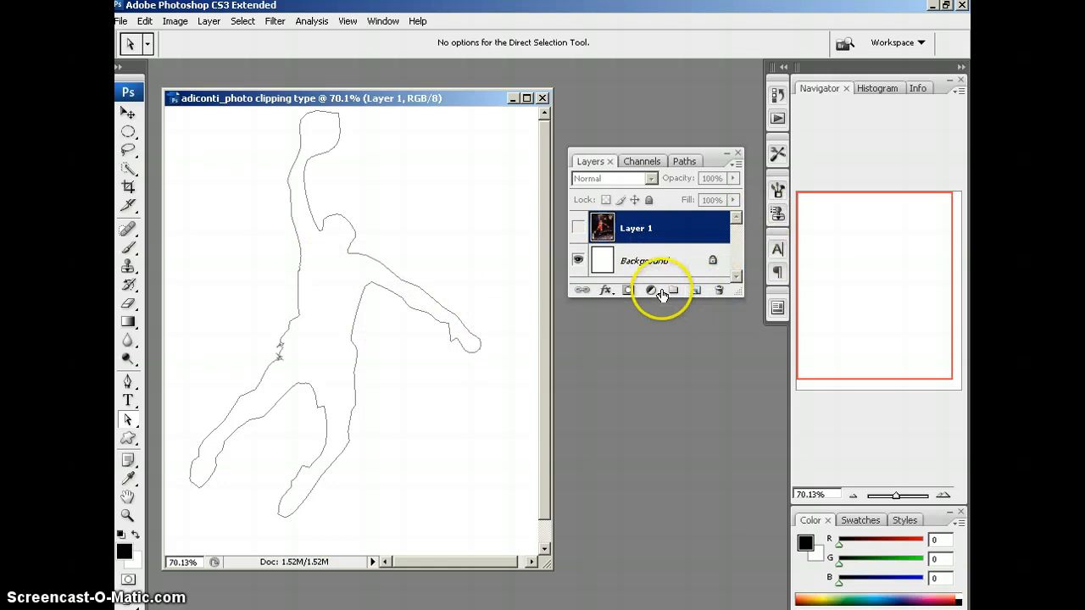
mouse_move(651, 292)
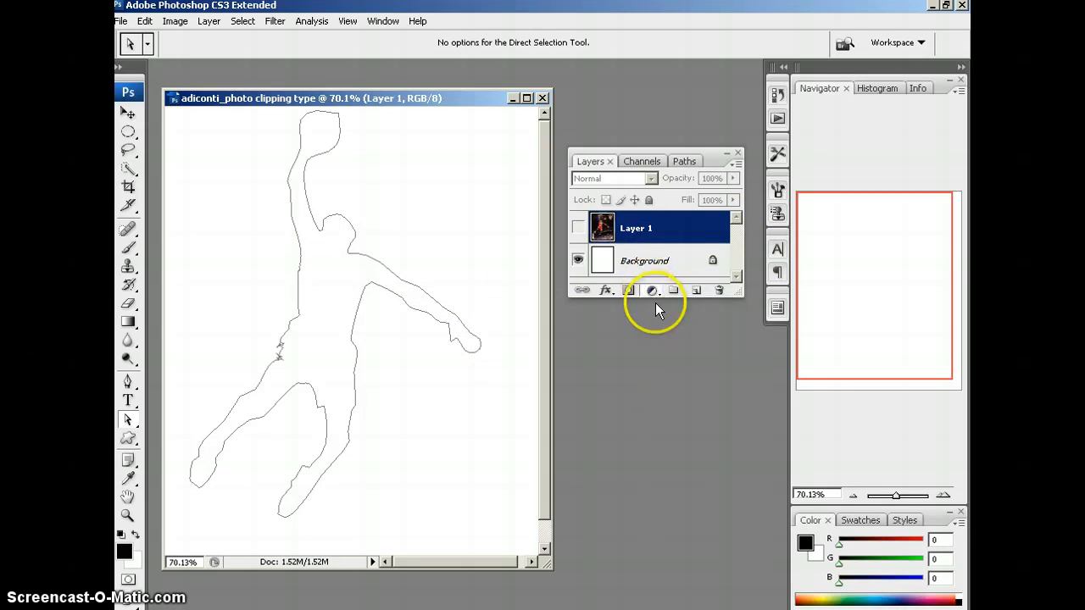
Add a Solid Color fill layer in red (ff0101) shaped by the player's path.
left_click(651, 290)
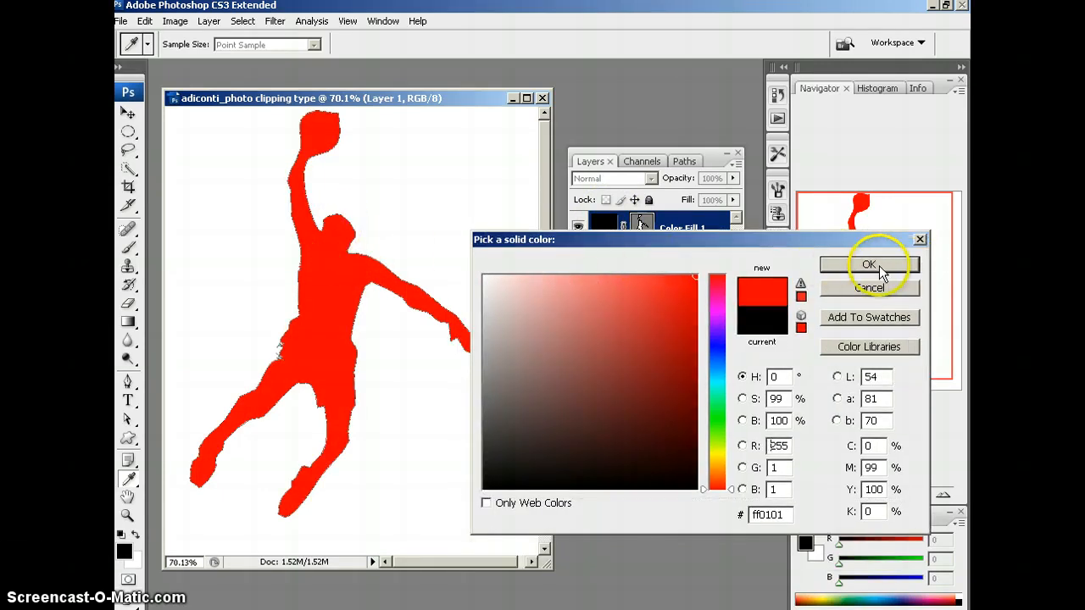
left_click(872, 264)
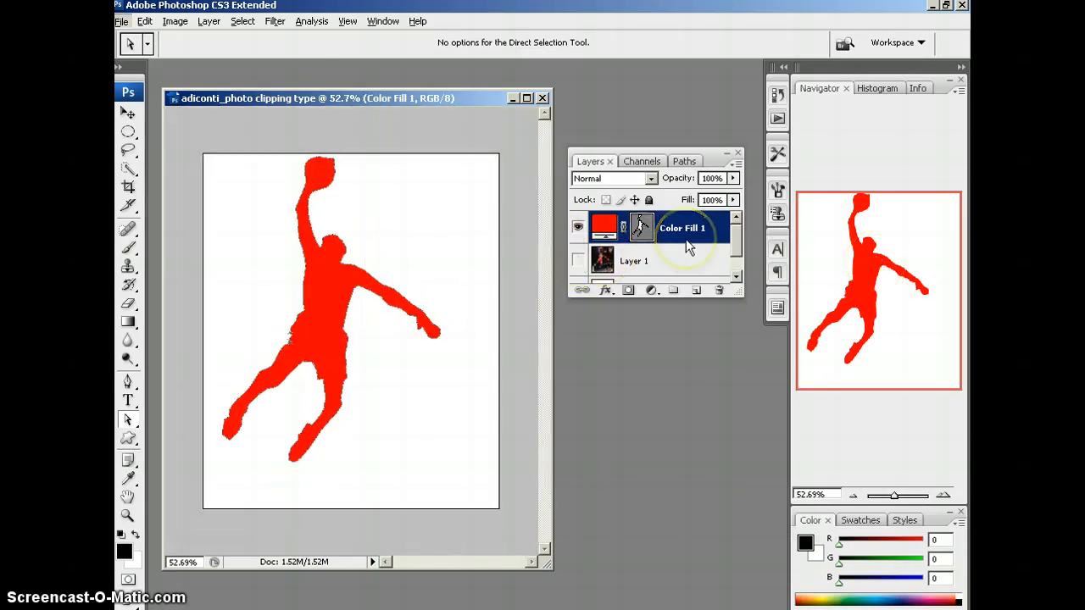
mouse_move(475, 194)
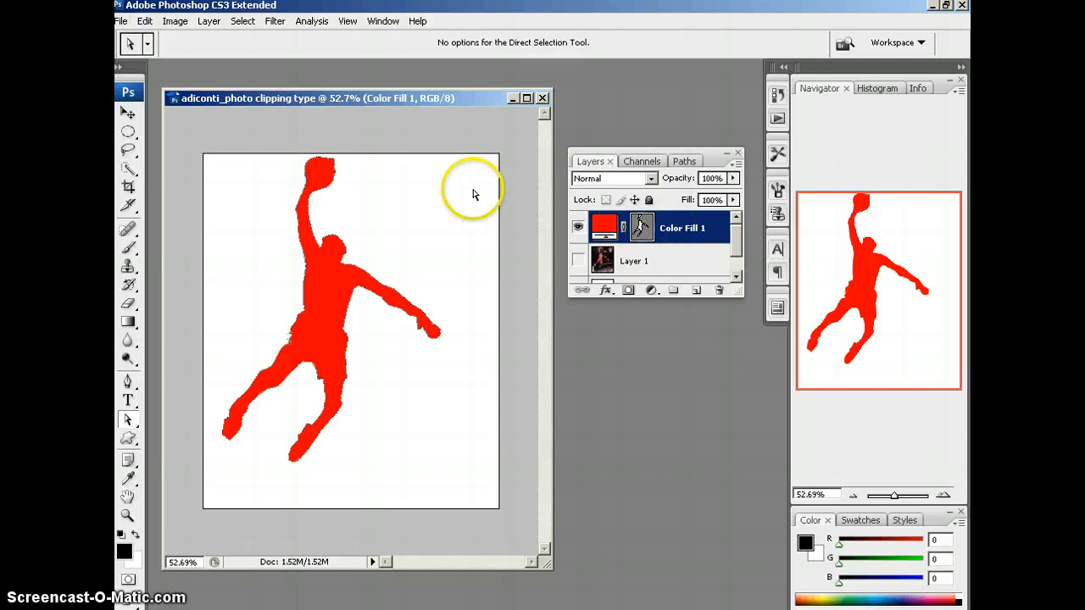
Highlight the 'Image Size to 6-inch' requirement on the assignment page.
left_click(692, 227)
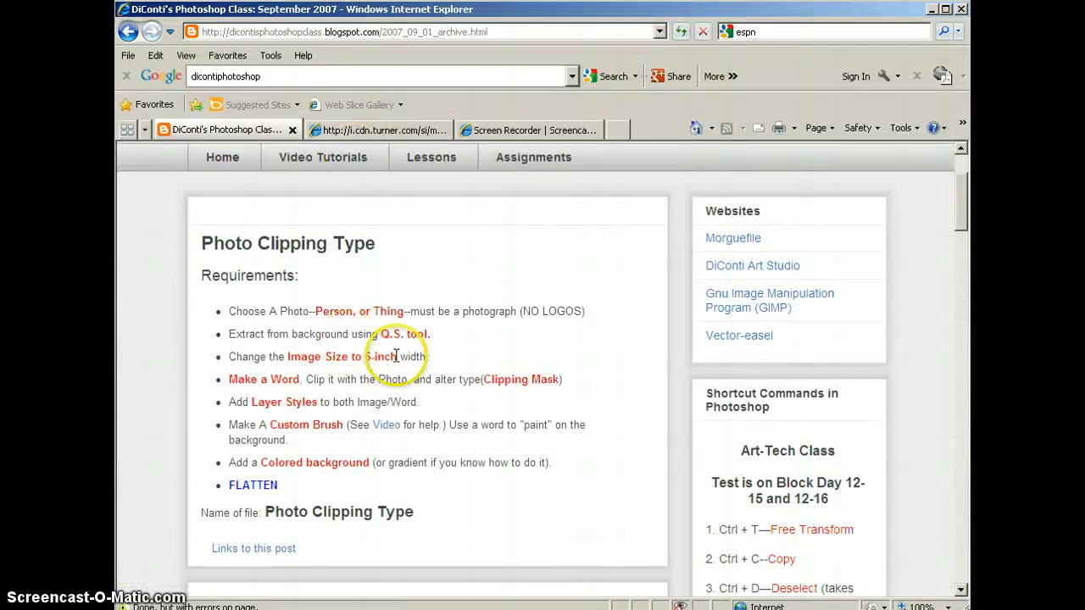
left_click_drag(286, 356, 398, 356)
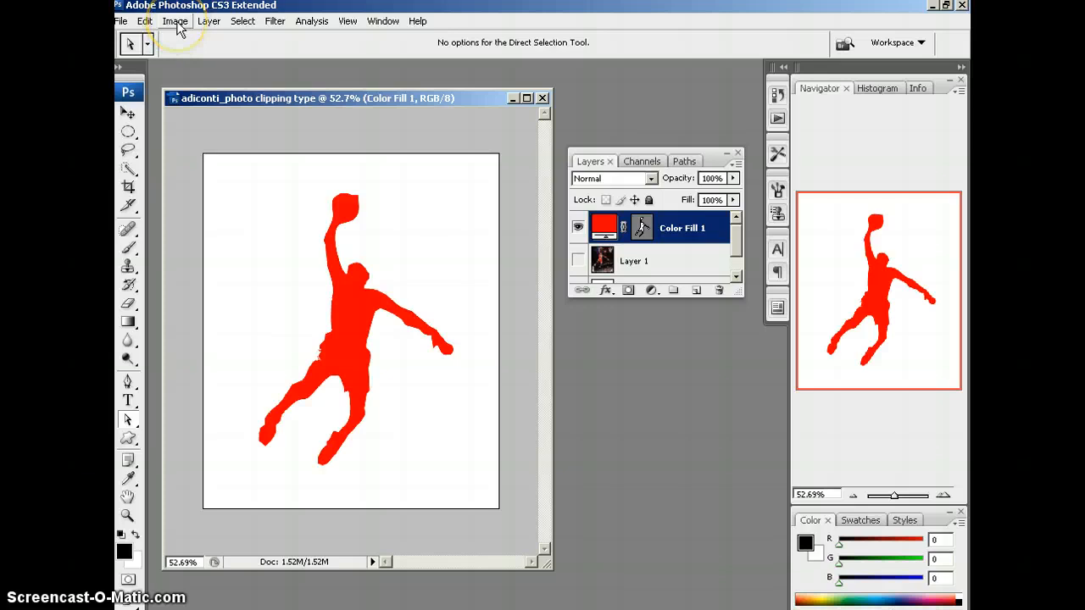
Resize the image to 6 inches wide via Image Size (432 × 519 px, 72 ppi).
left_click(176, 20)
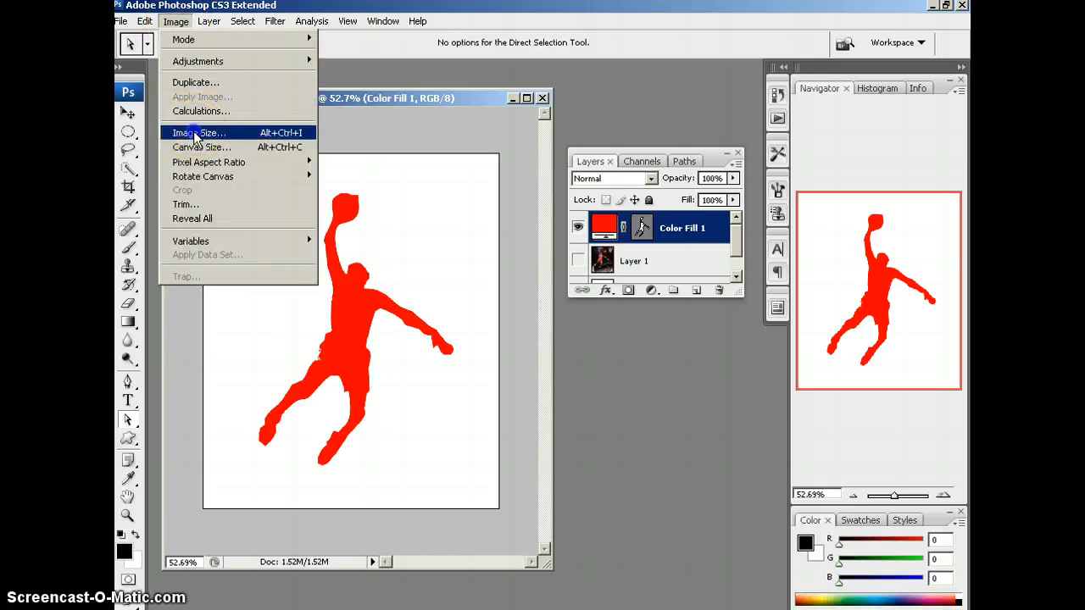
left_click(199, 133)
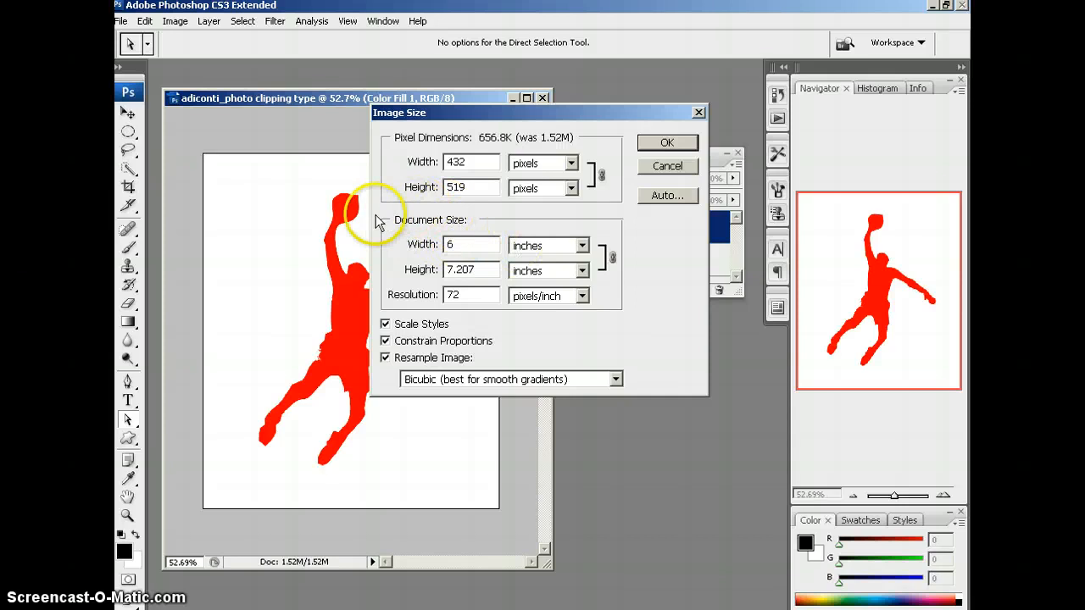
mouse_move(668, 142)
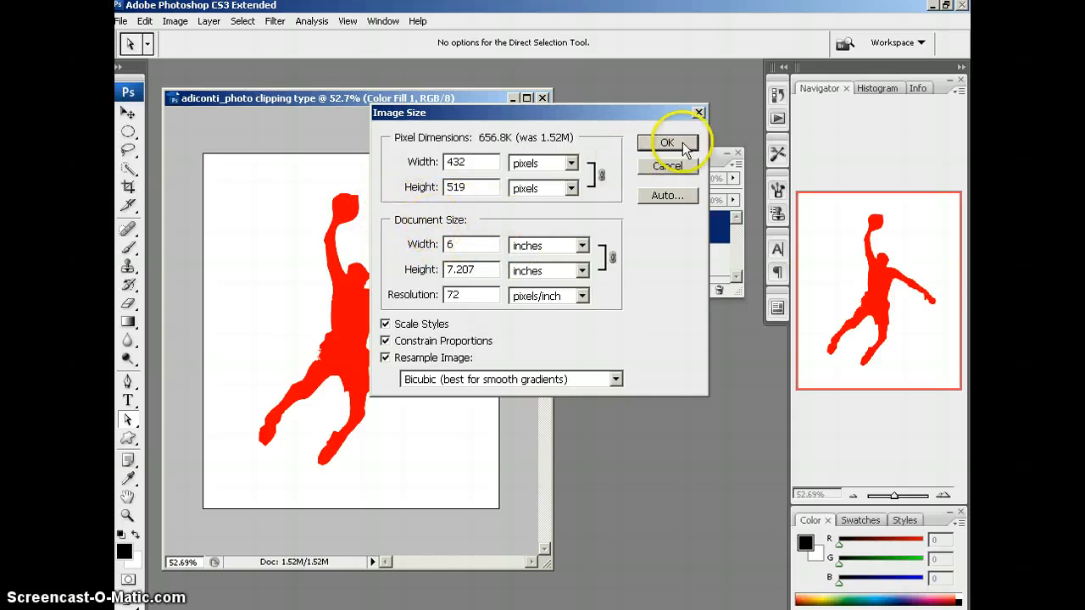
left_click(668, 142)
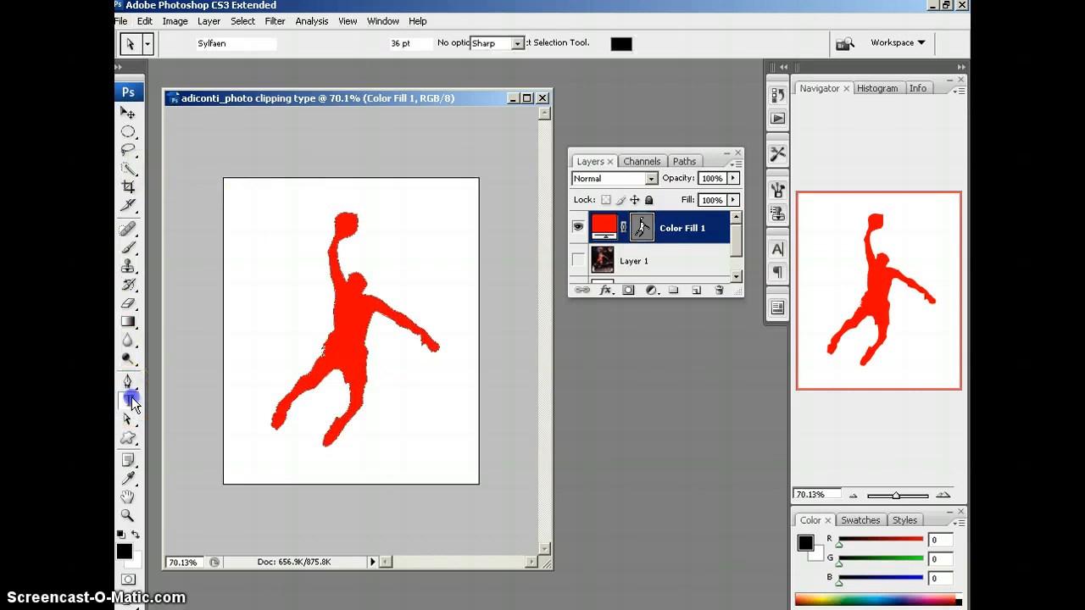
Type 'Bulls' as a new text layer near the top-left and select its size field.
left_click(129, 396)
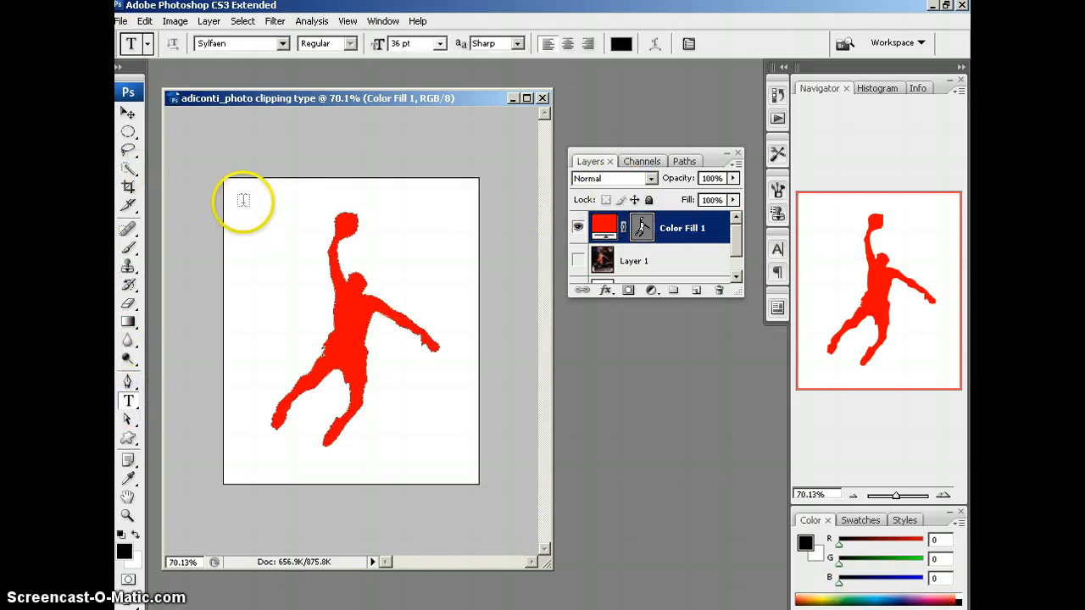
left_click(244, 210)
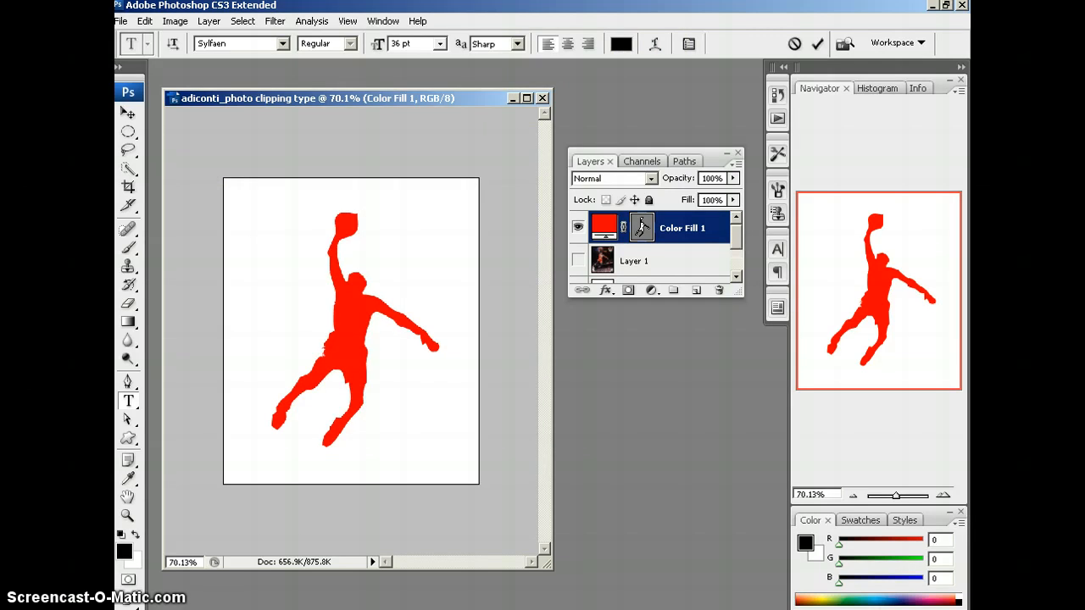
left_click(241, 210)
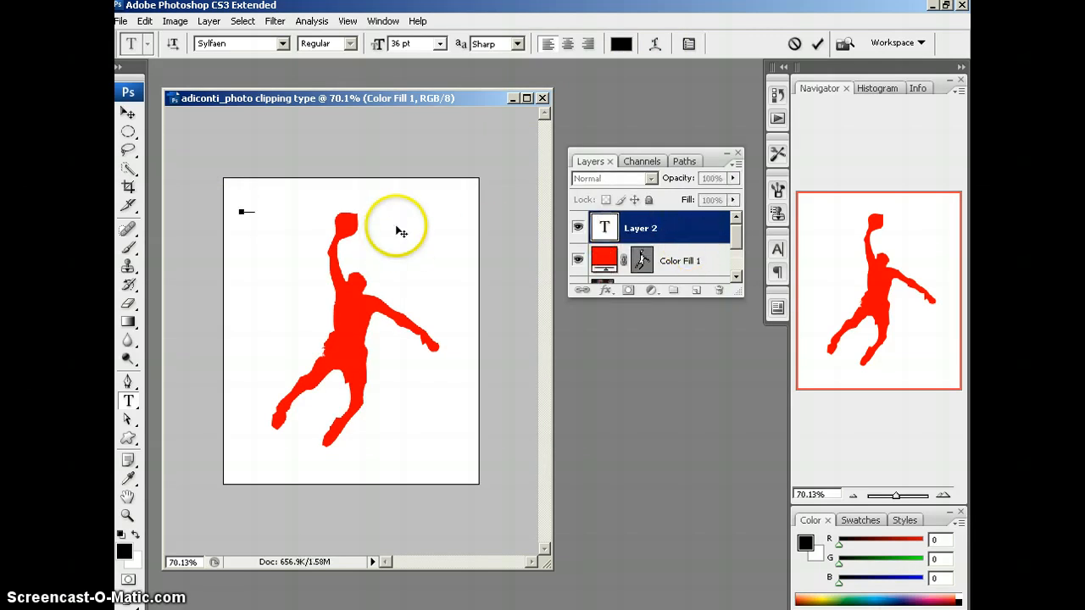
type("Bulls")
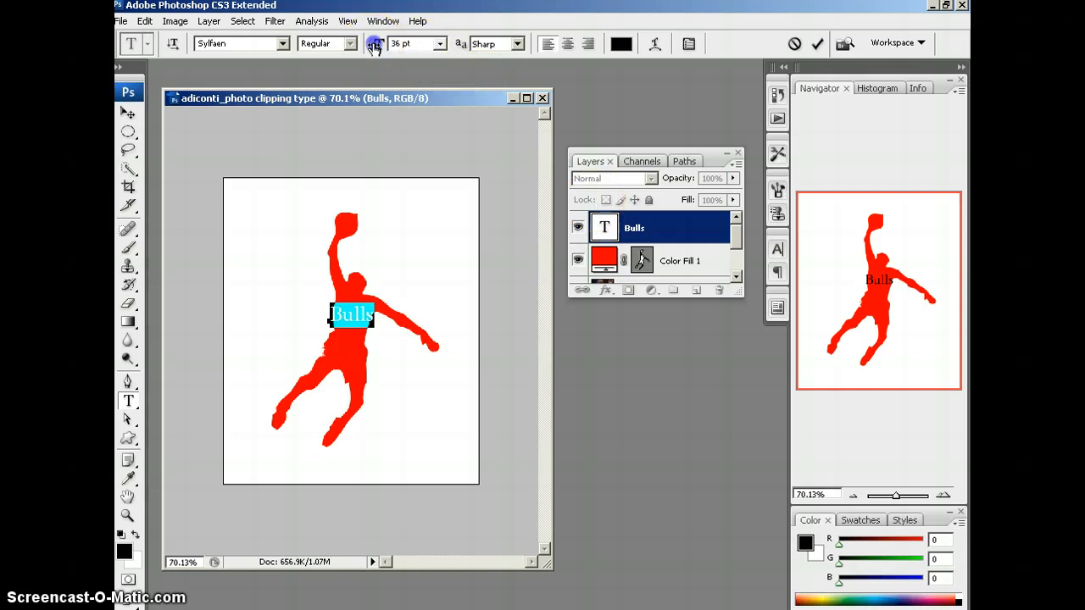
left_click(439, 44)
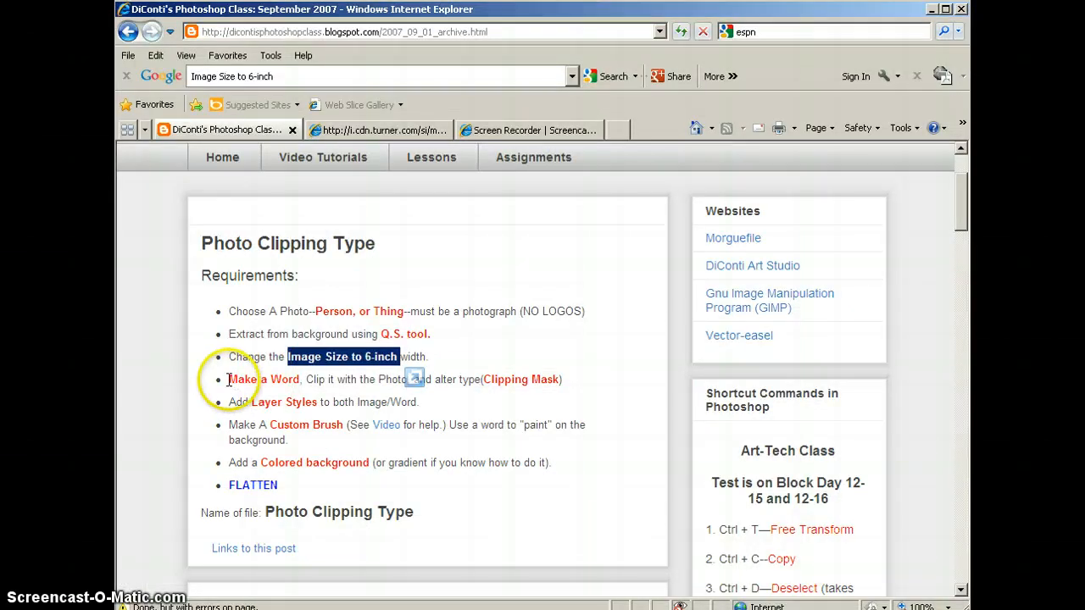
Highlight the 'Make a Word' requirement on the assignment page in Internet Explorer.
double_click(265, 380)
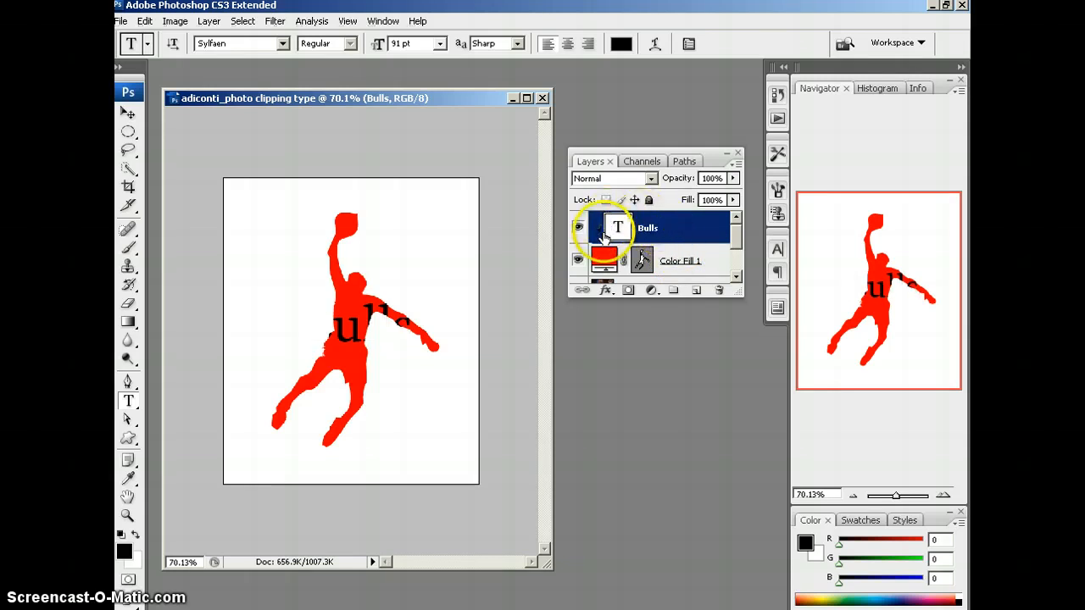
Clip the enlarged 72 pt Bulls text to the Color Fill 1 silhouette layer.
left_click(681, 261)
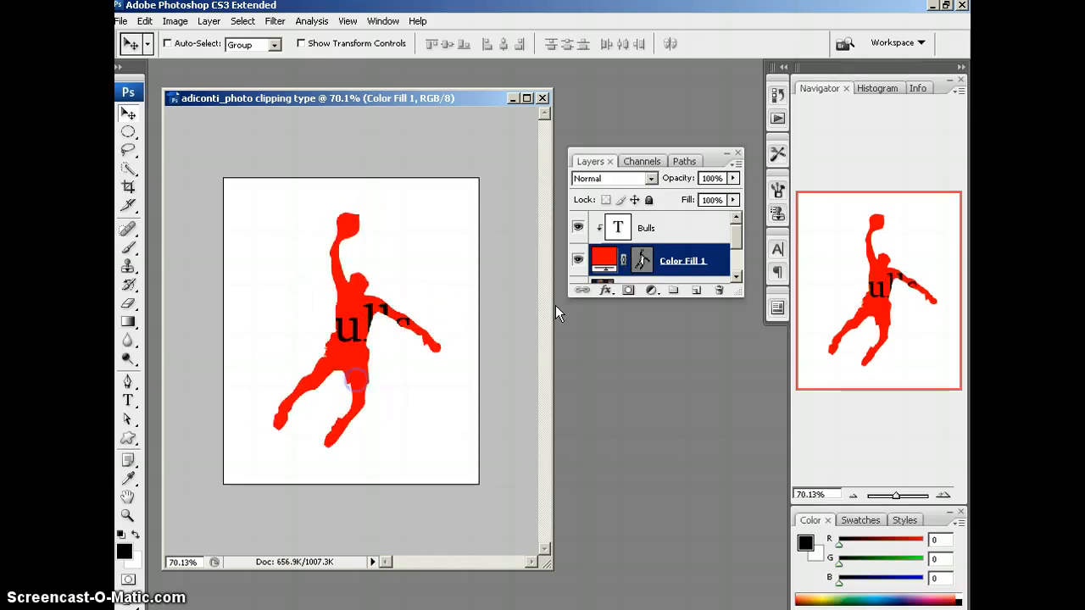
left_click(646, 227)
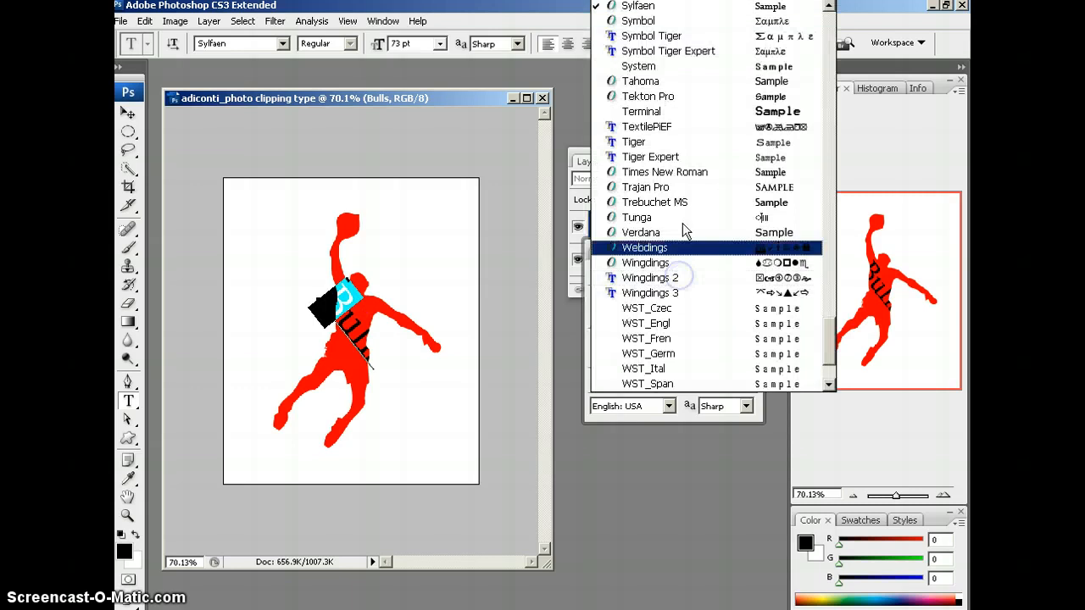
Rotate the Bulls text diagonally and switch its typeface to Terminal.
left_click(641, 112)
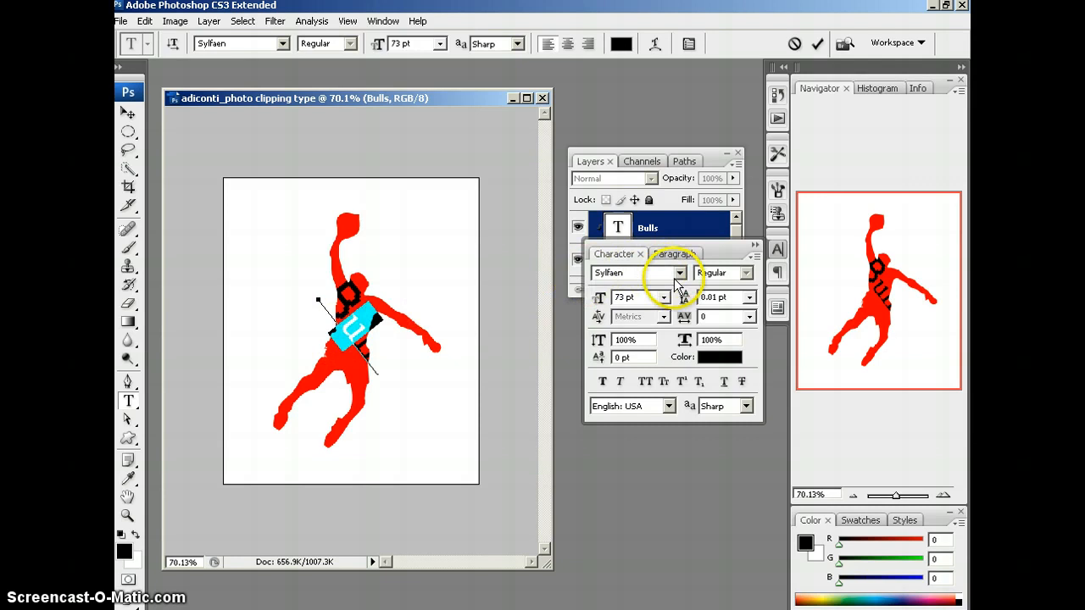
left_click(678, 271)
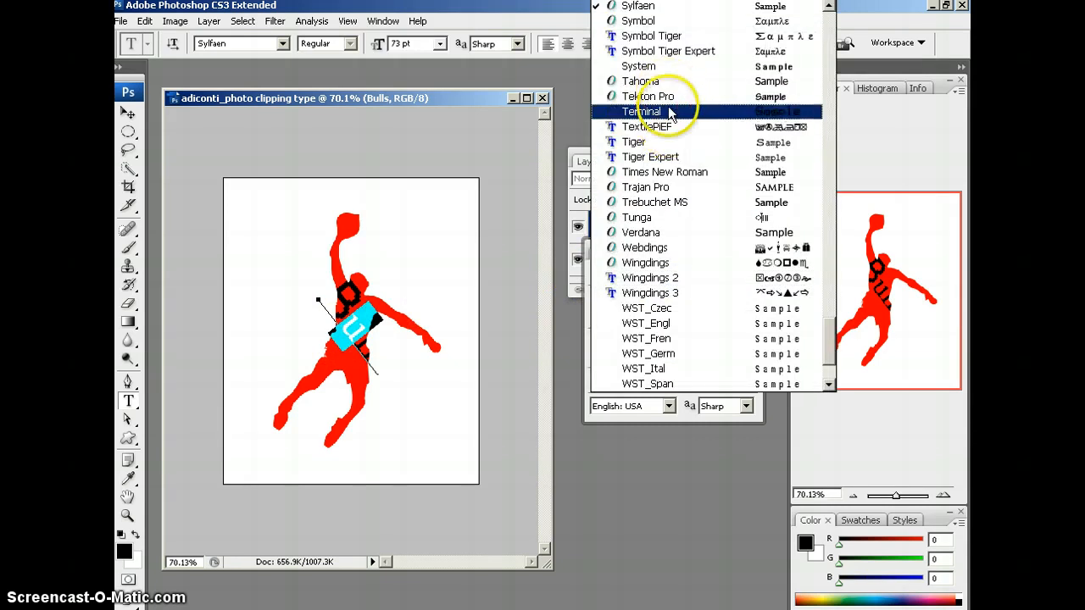
left_click(644, 112)
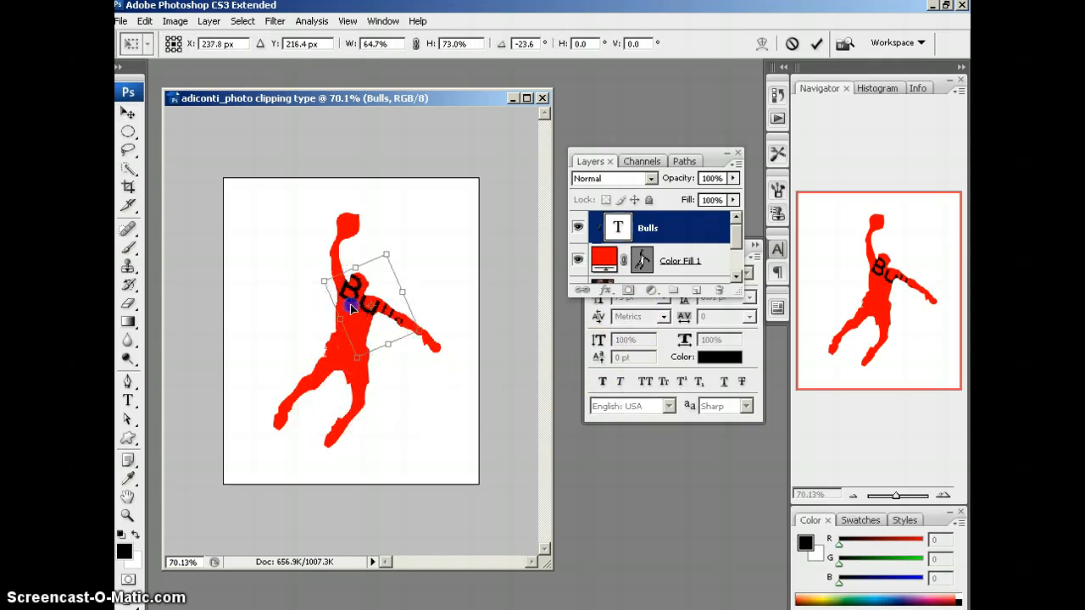
Angle one Bulls copy across the upper body and move the original down across the legs.
left_click_drag(353, 302, 342, 289)
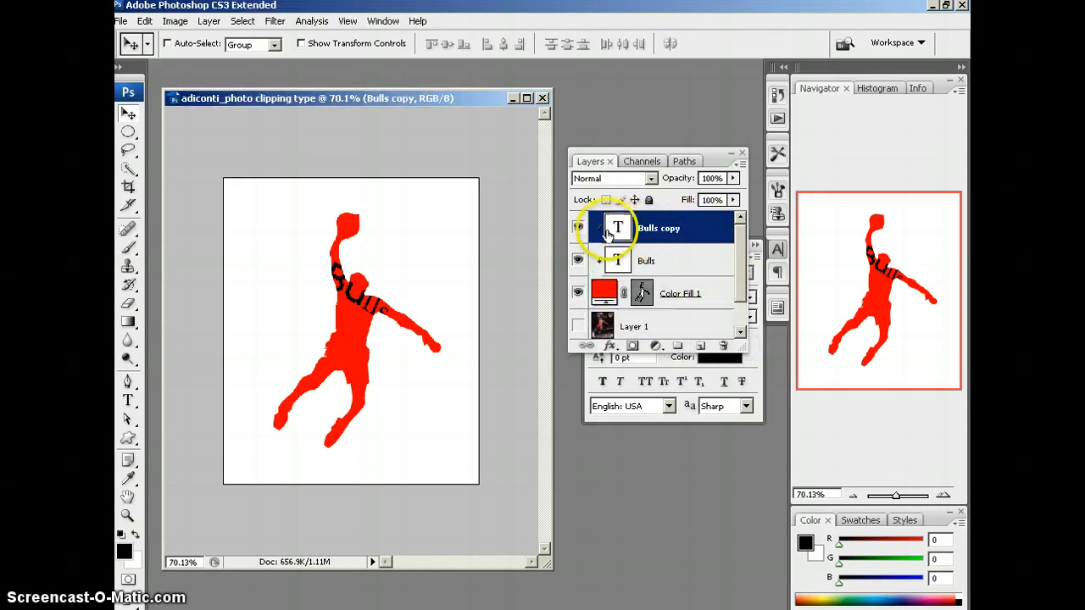
left_click(648, 261)
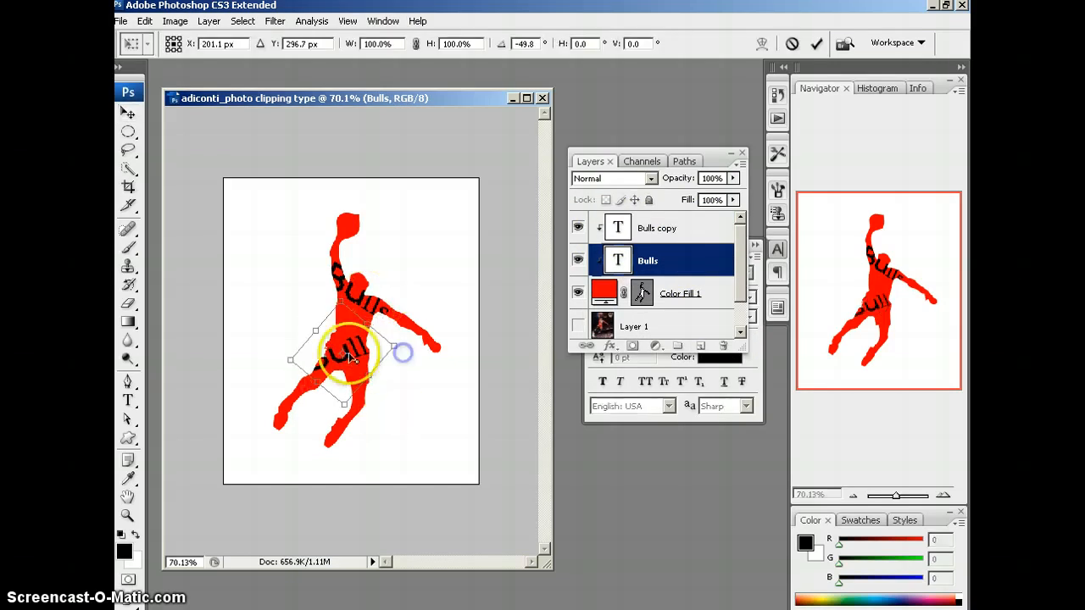
left_click_drag(348, 351, 359, 365)
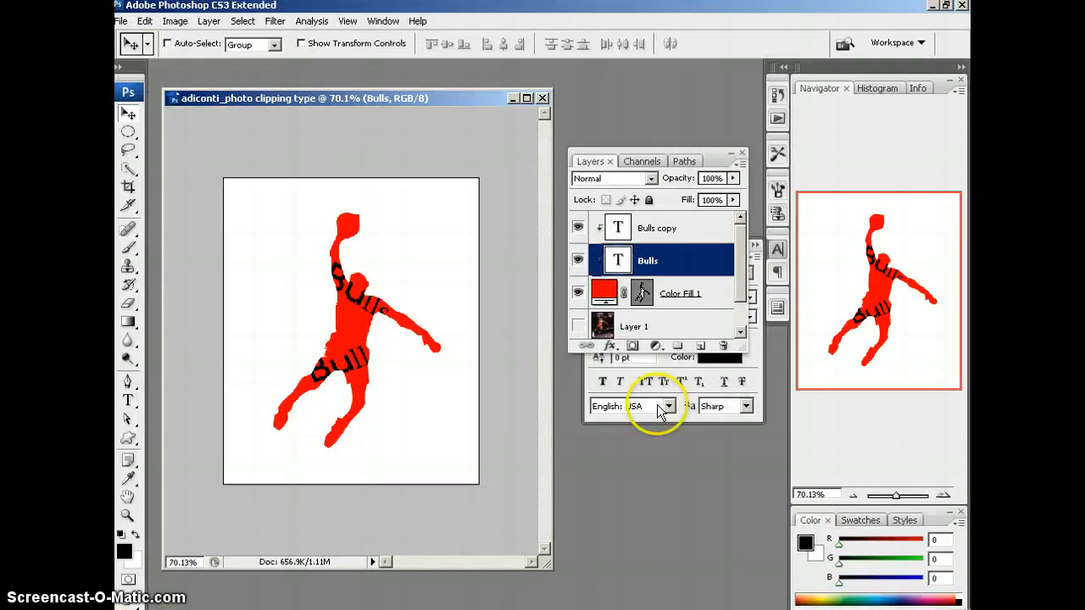
Give the Color Fill 1 silhouette a repositioned drop shadow and an outer glow.
left_click(681, 294)
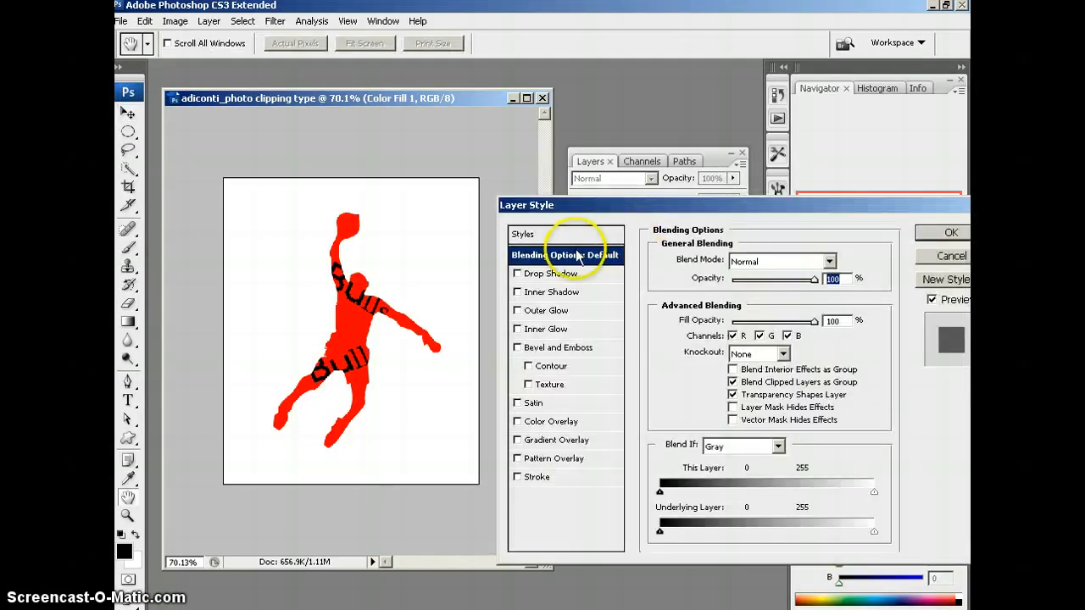
left_click(546, 273)
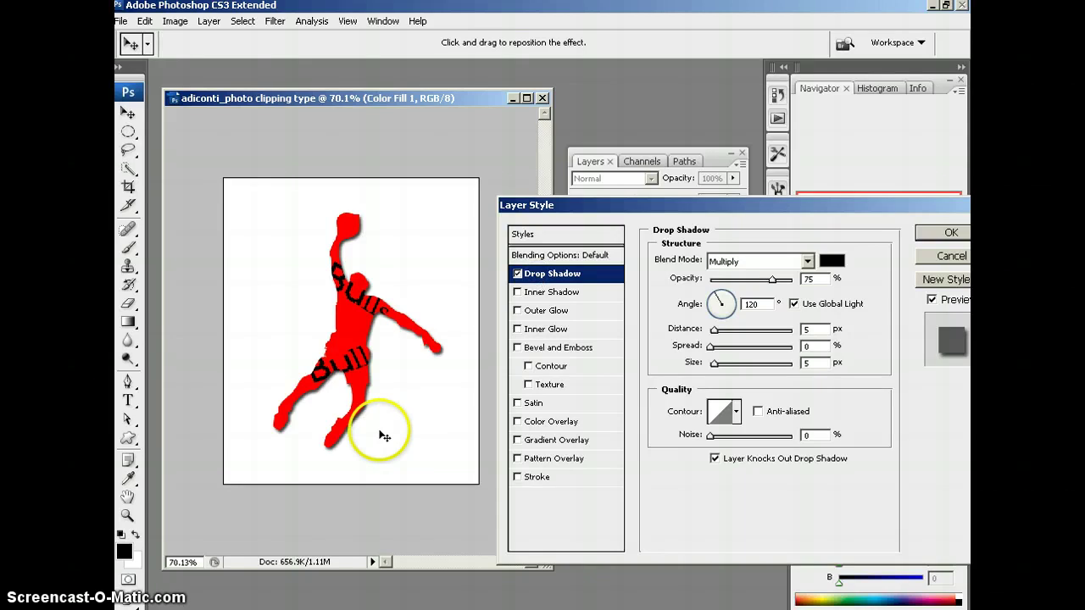
left_click_drag(383, 434, 380, 438)
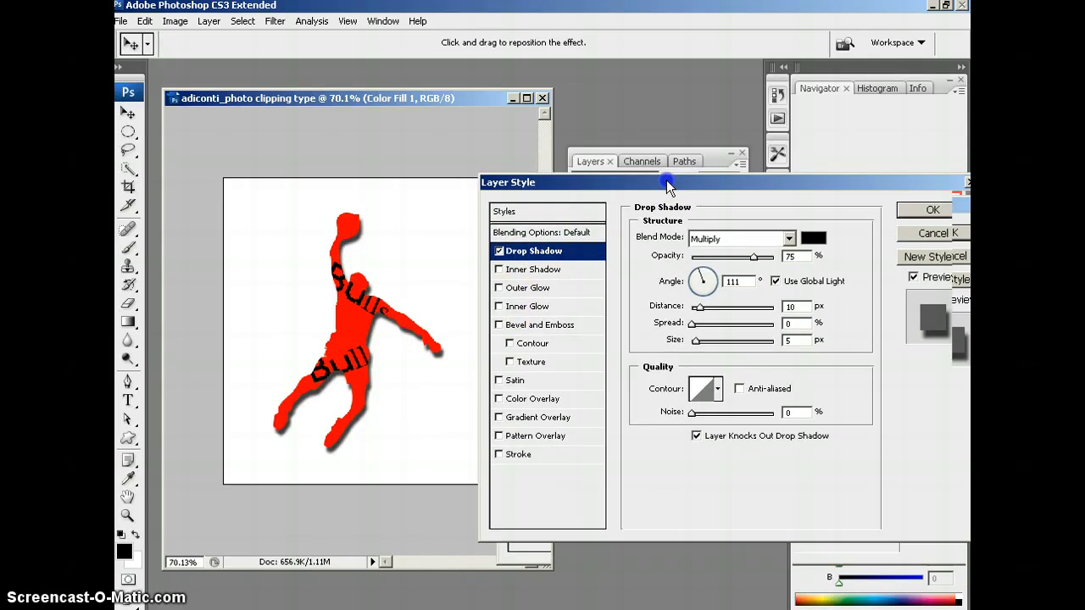
left_click(529, 288)
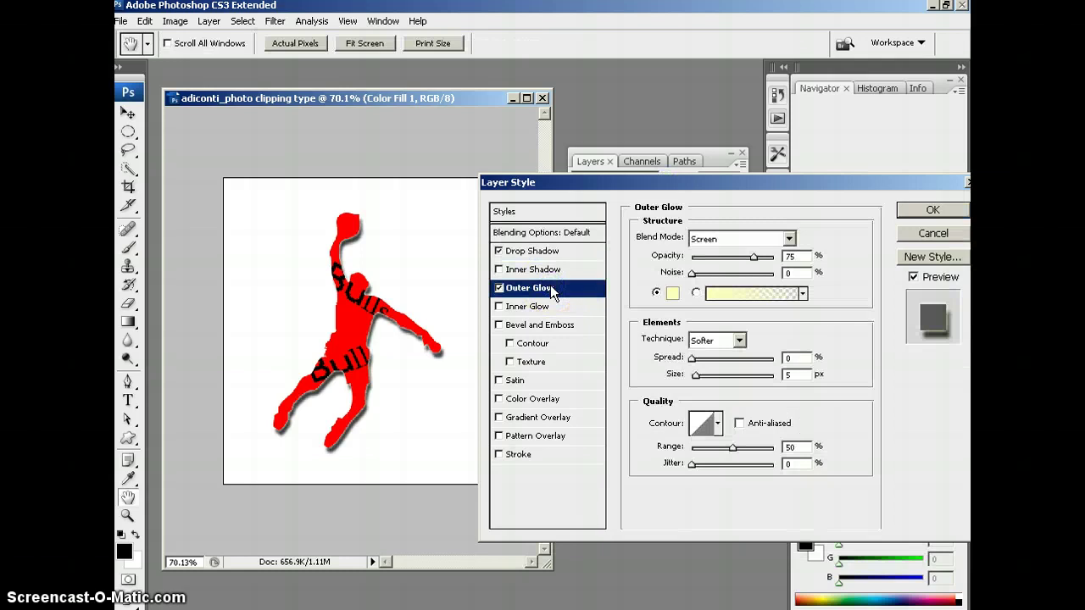
mouse_move(913, 217)
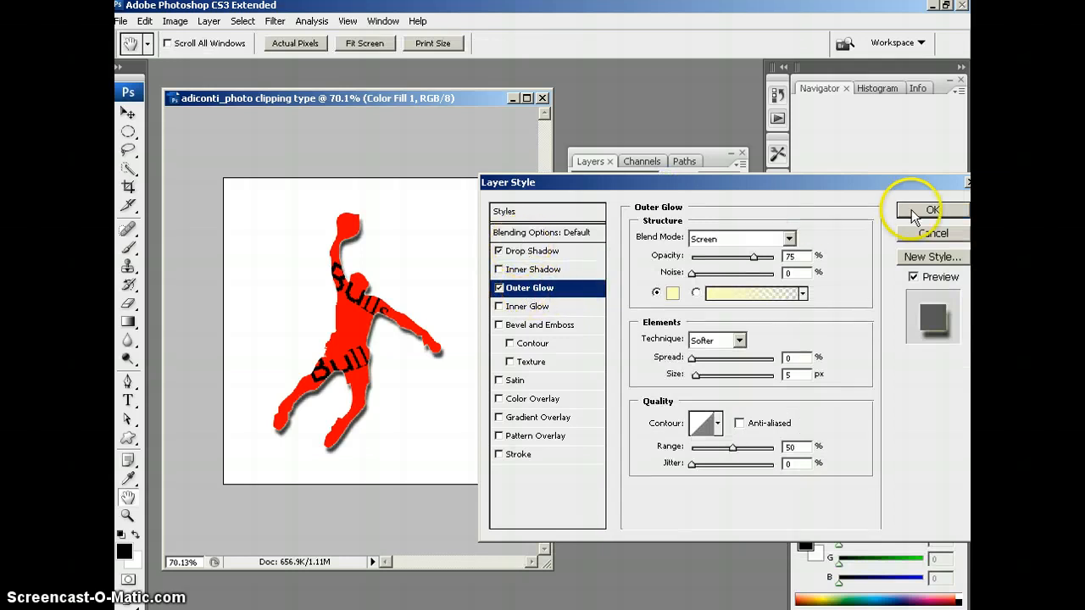
left_click(932, 211)
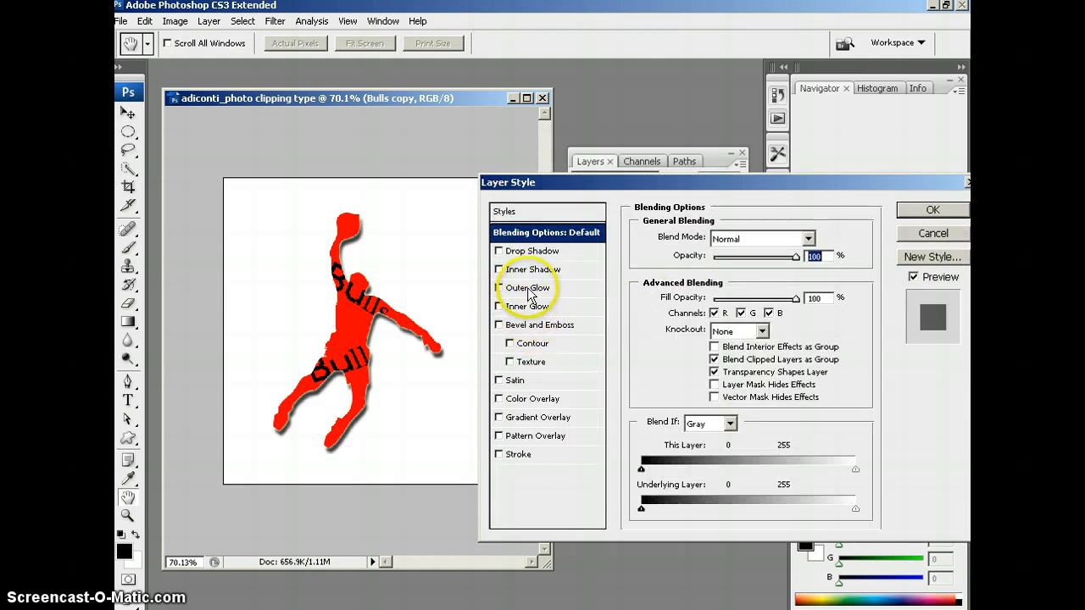
Add an outer glow to the Bulls copy text layer.
left_click(529, 288)
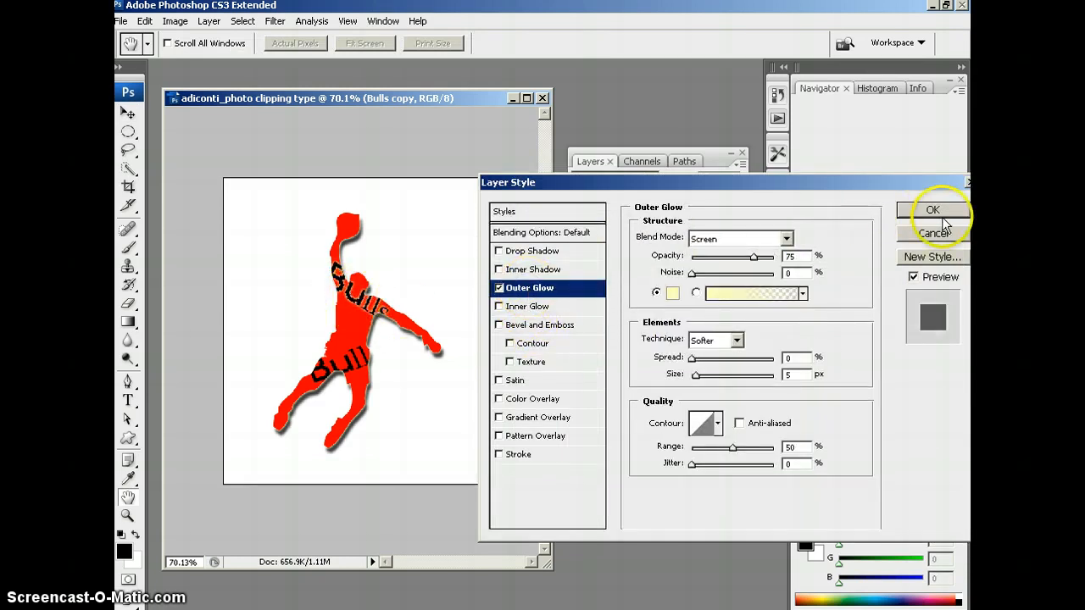
left_click(932, 210)
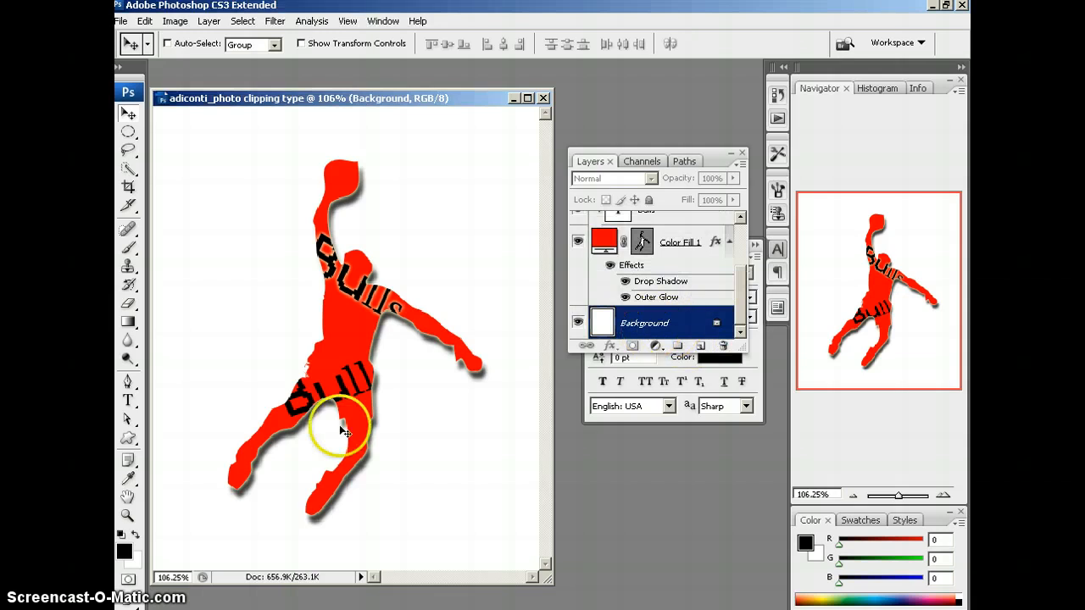
Drag a diagonal black-to-white gradient across the Background layer.
left_click(129, 321)
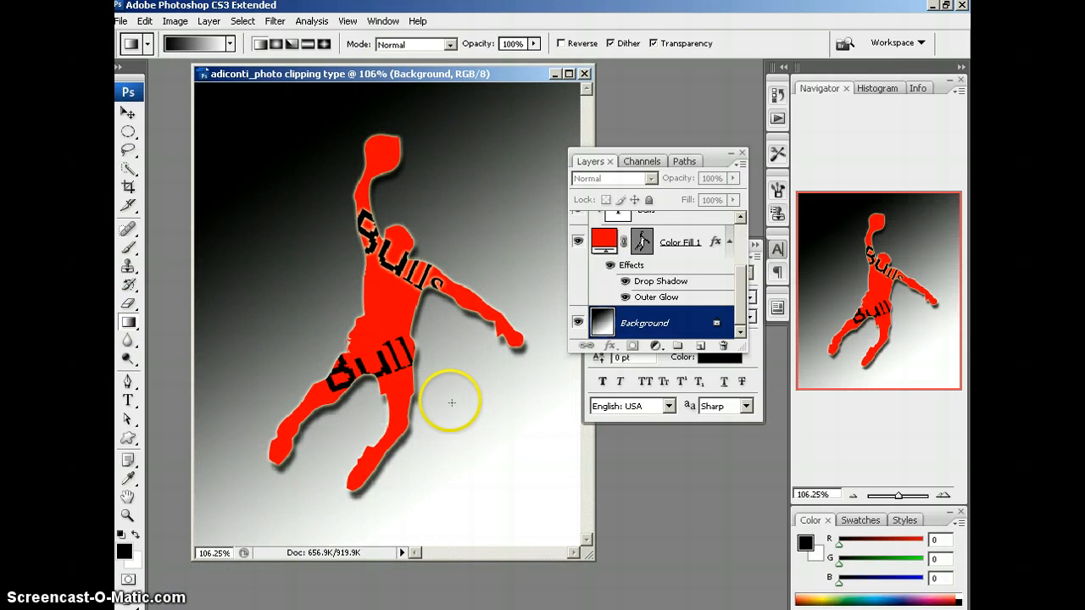
mouse_move(568, 444)
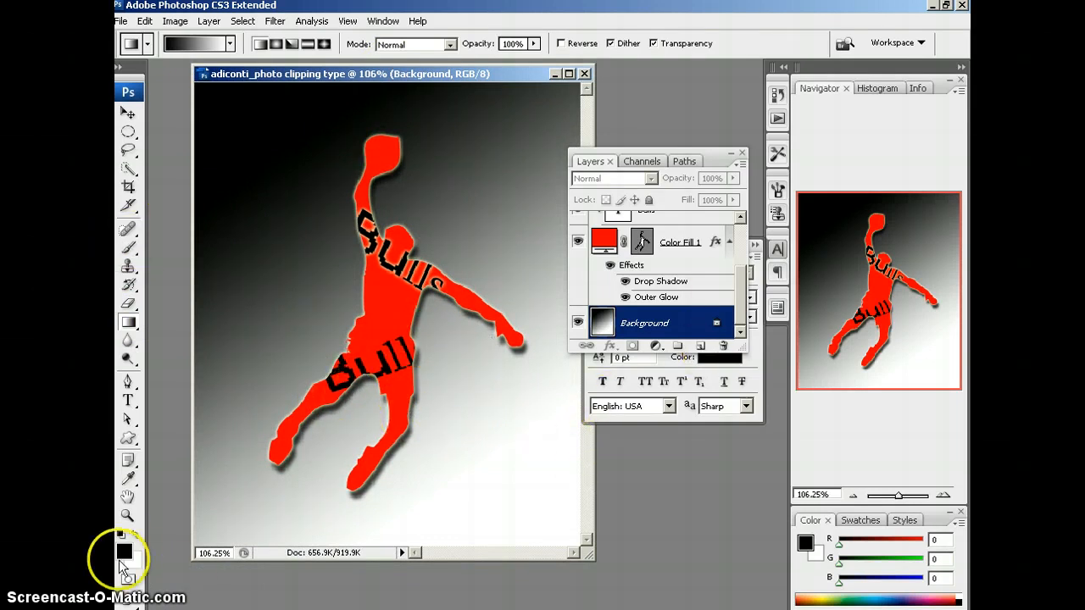
mouse_move(122, 556)
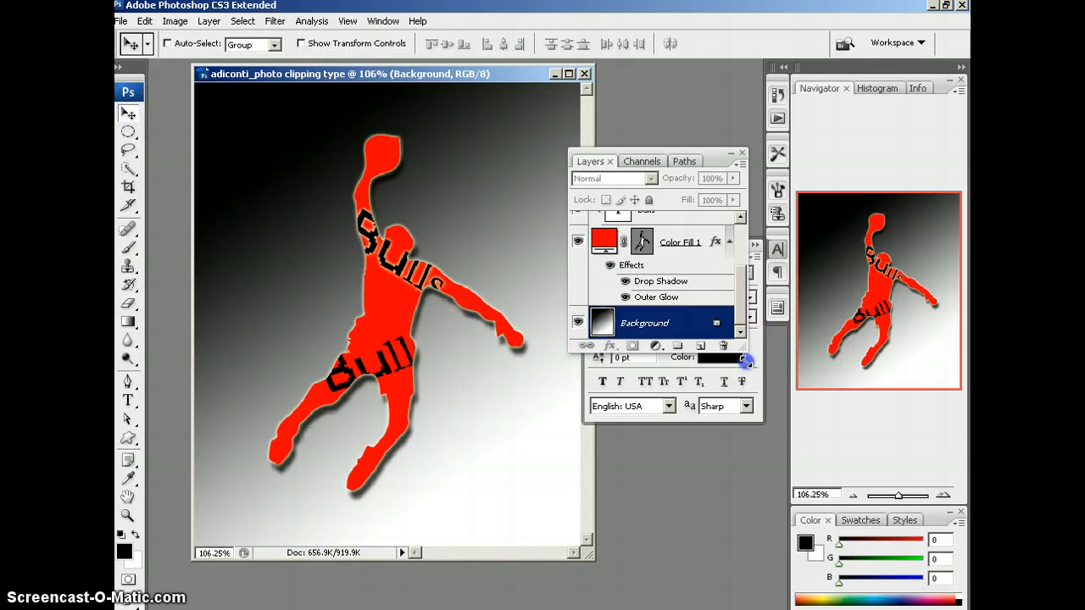
Create a new empty layer above the background and name it 'jordan'.
left_click(631, 420)
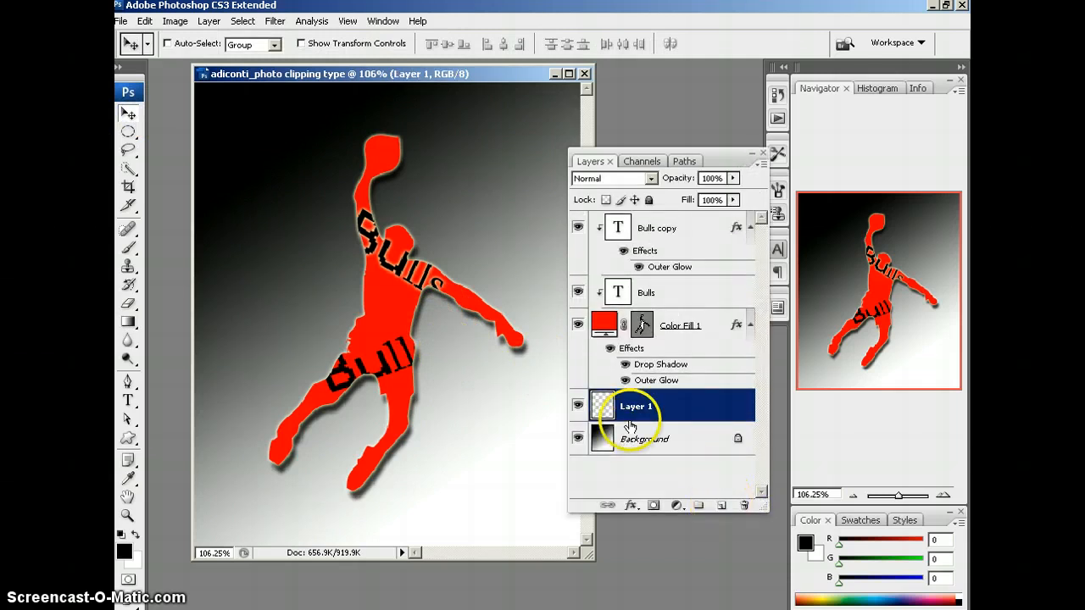
double_click(637, 407)
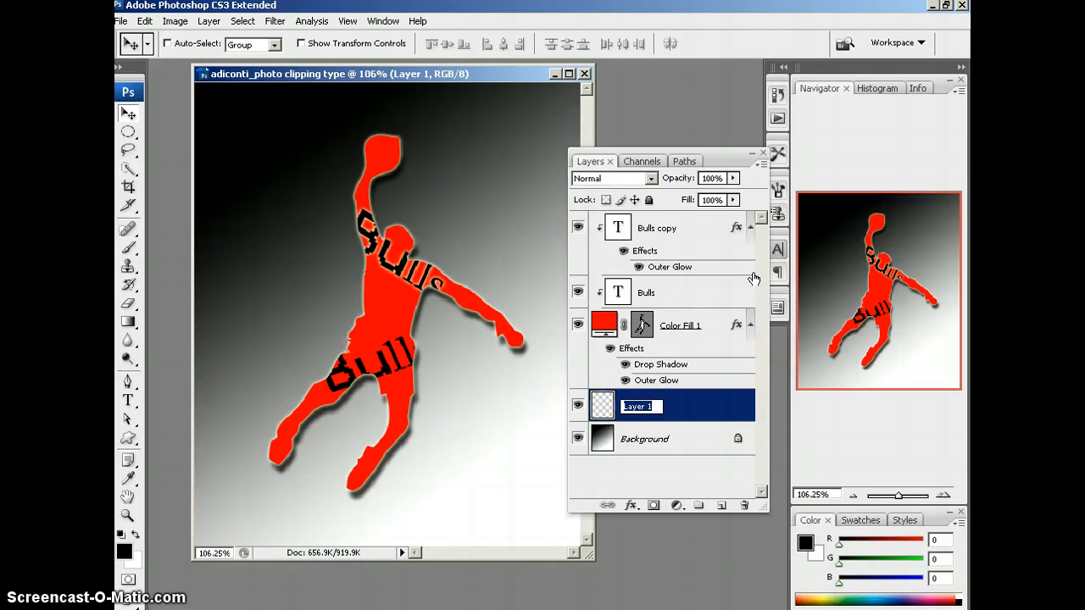
type("jordan")
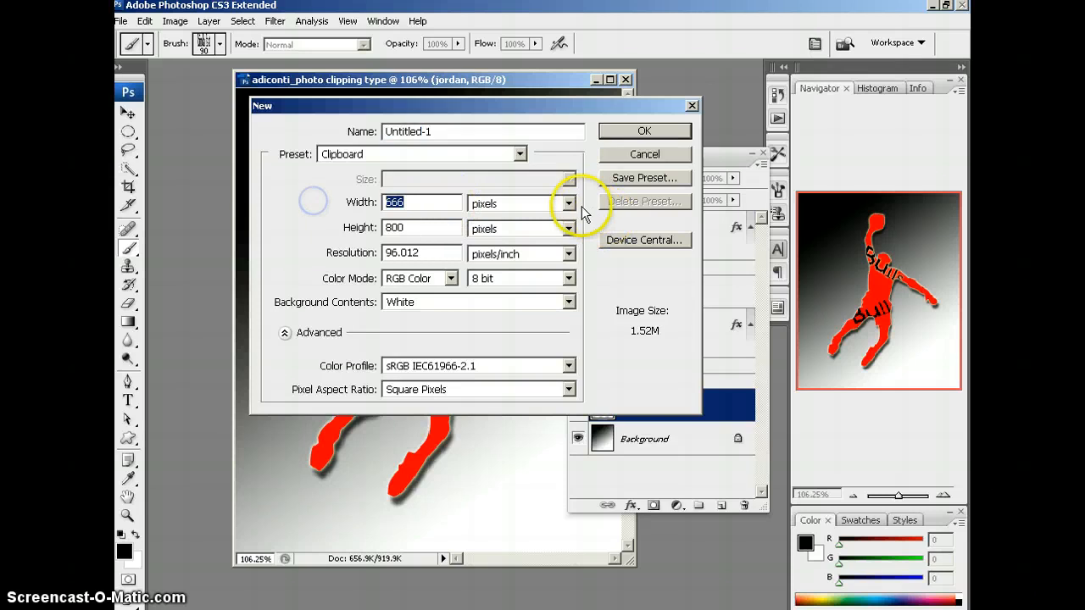
mouse_move(360, 207)
type("3")
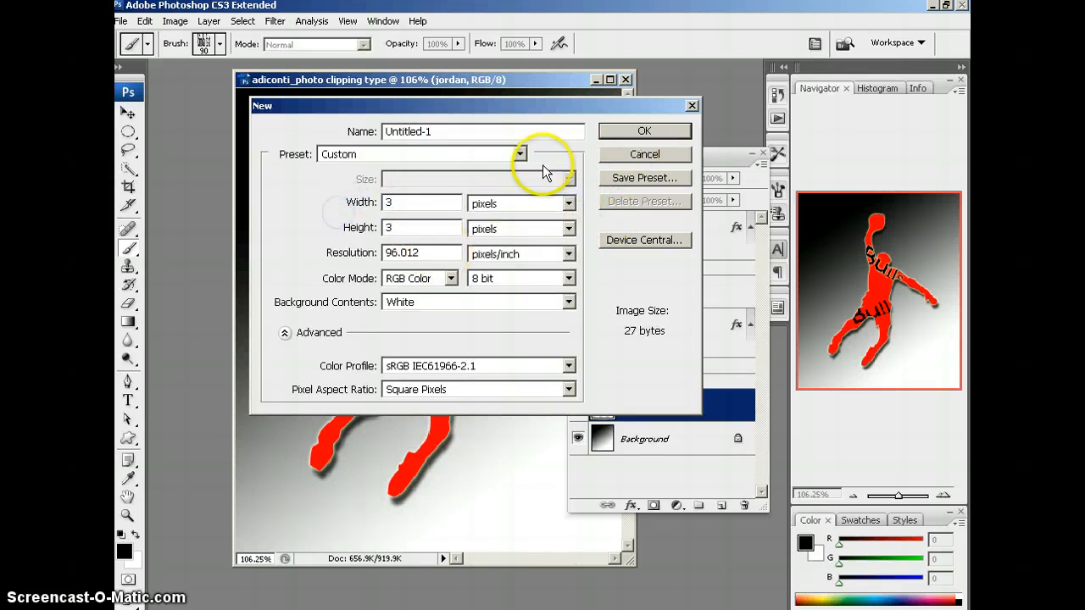
Create a small 3x3 inch document and type the word 'jordan' in it.
left_click(566, 204)
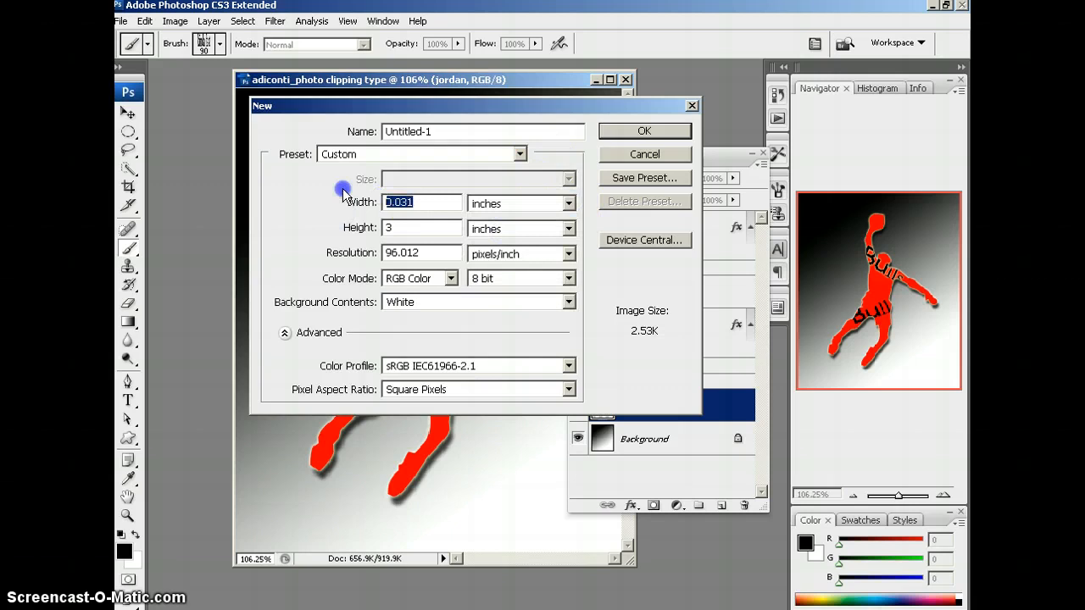
left_click(645, 131)
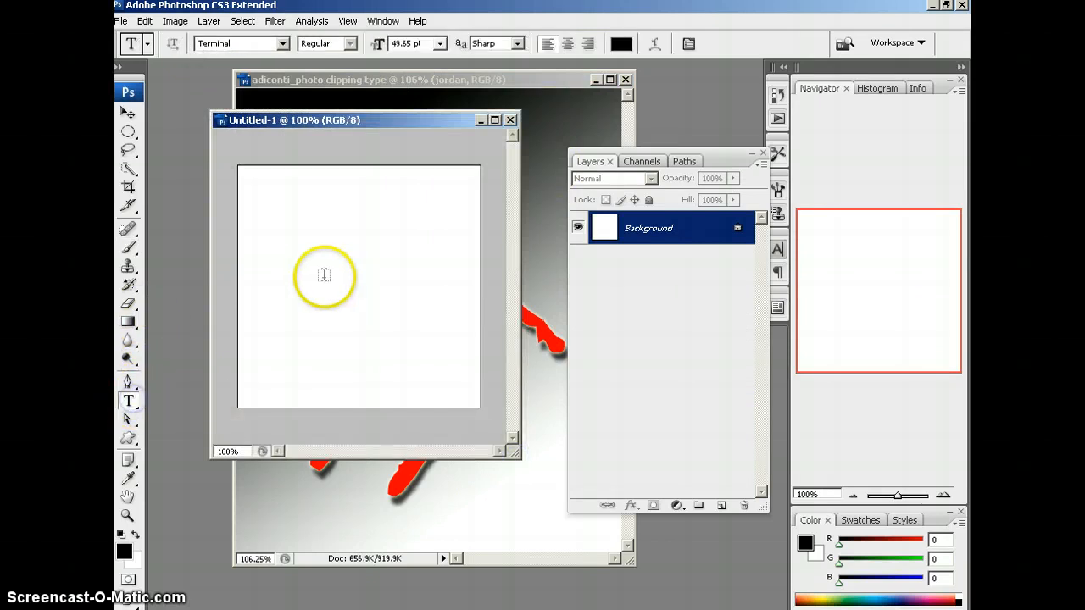
left_click(324, 278)
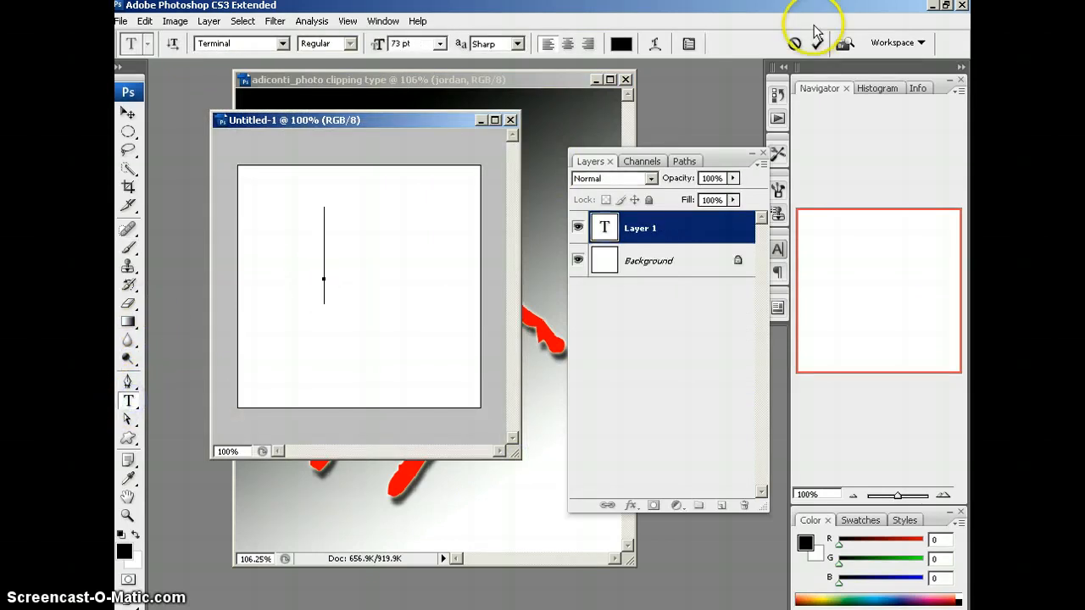
type("jor")
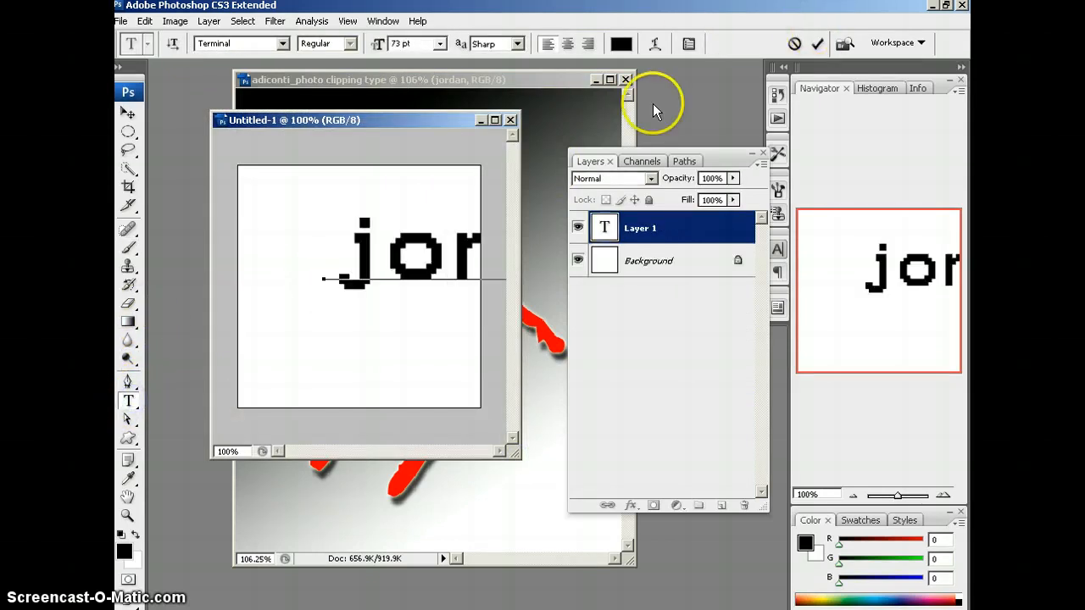
type("dan")
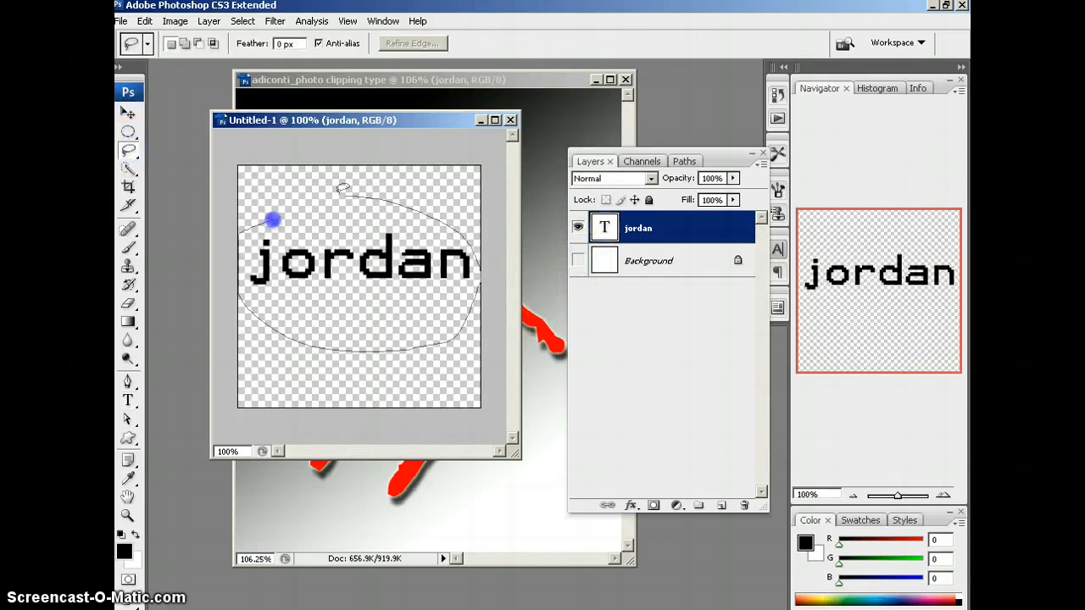
Define the selected word as a custom 'jordan' brush preset via Edit > Define Brush Preset.
left_click(158, 20)
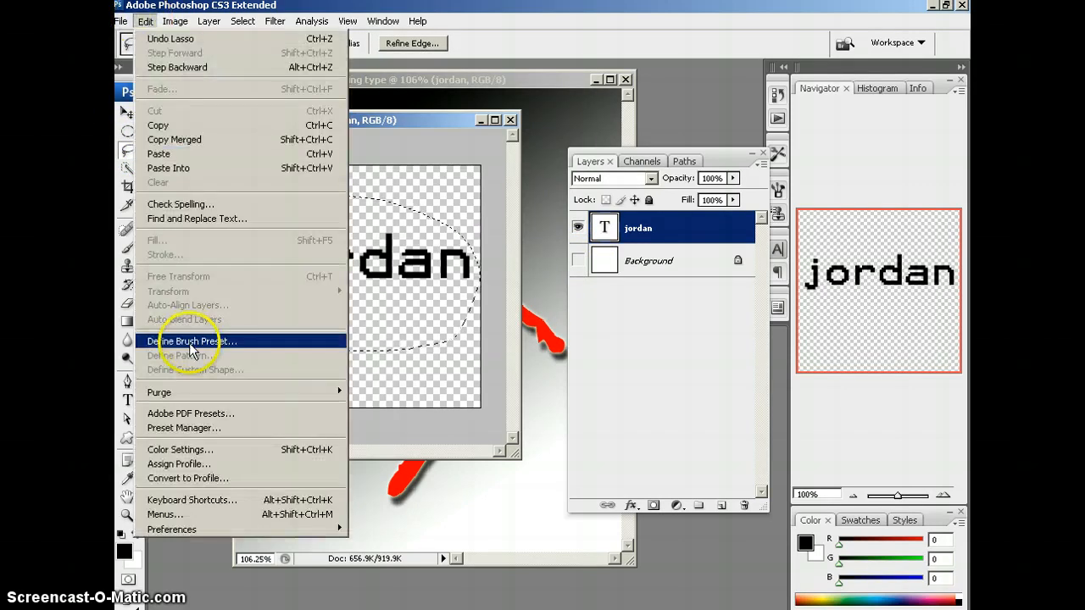
left_click(191, 341)
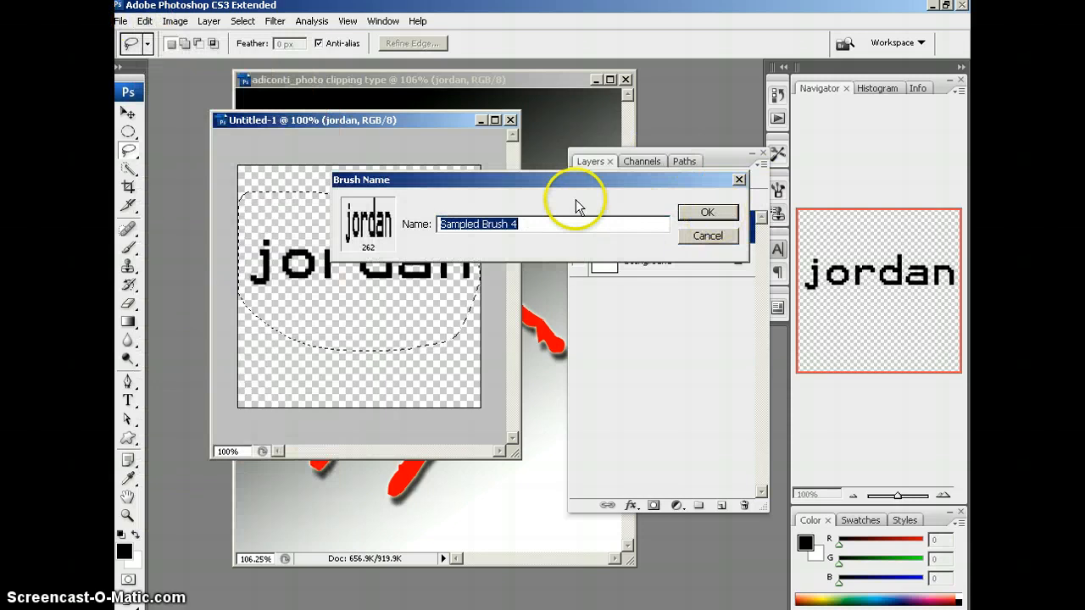
left_click(707, 212)
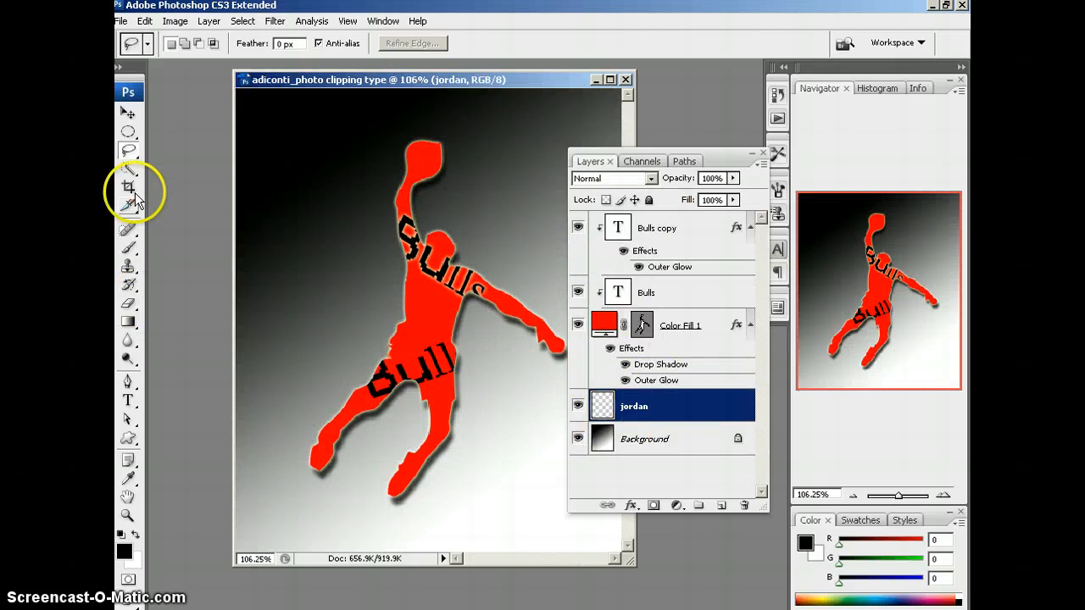
Give the jordan brush shape dynamics, scattering and wider spacing, then start picking a colour.
left_click(224, 44)
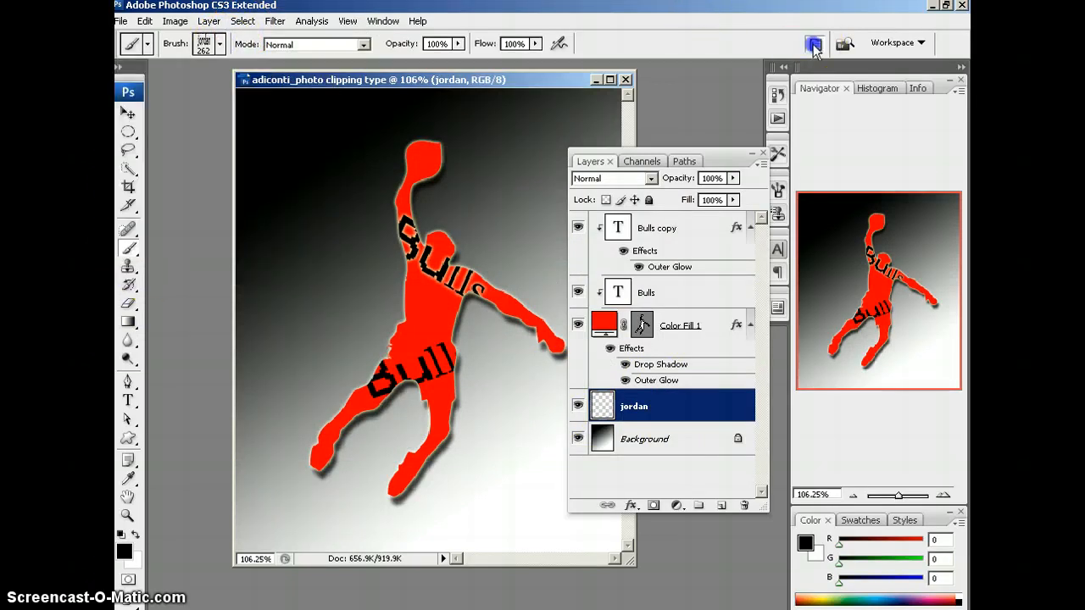
left_click(810, 42)
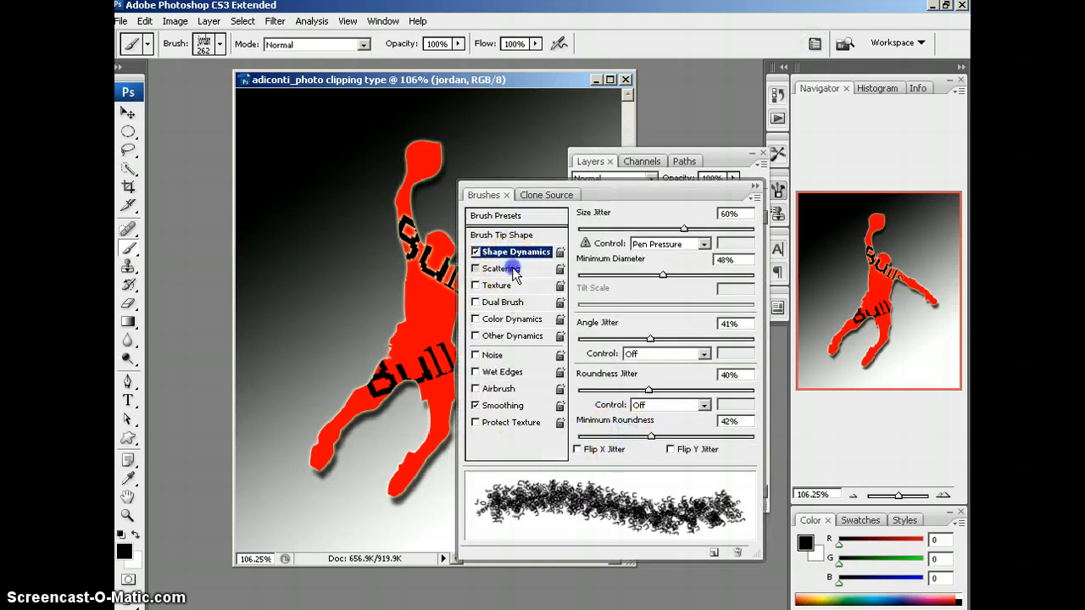
left_click(499, 268)
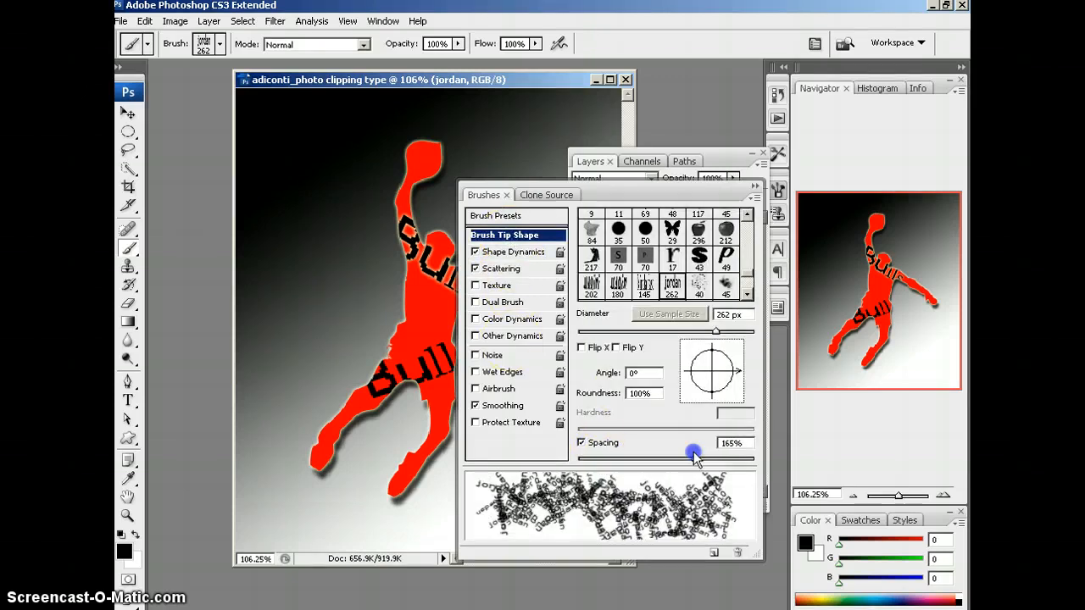
left_click_drag(693, 458, 732, 458)
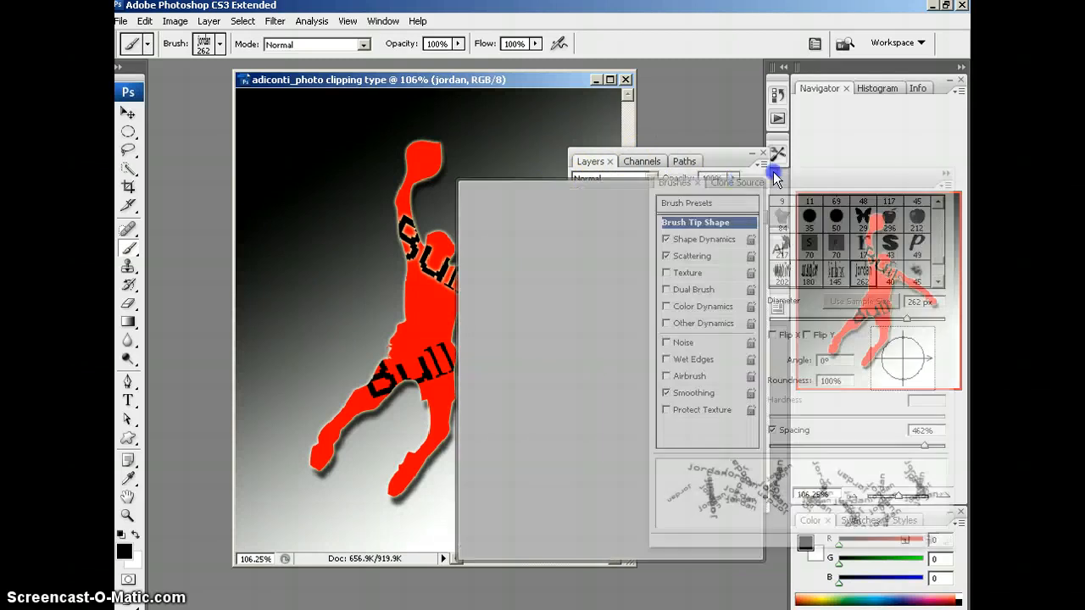
left_click(122, 544)
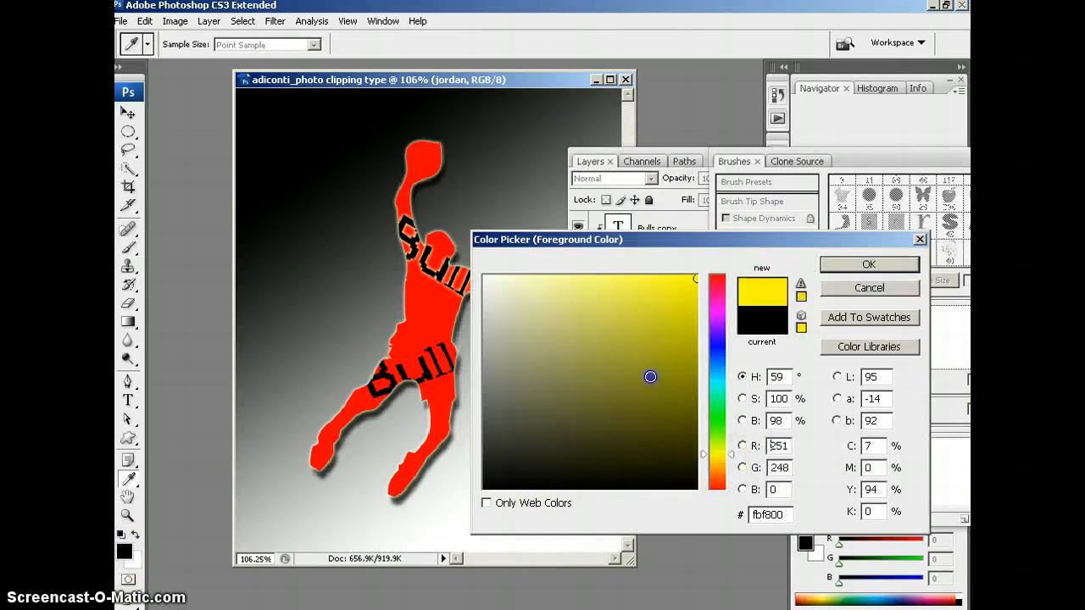
Paint scattered yellow jordan brush strokes around the silhouette on the jordan layer.
left_click(868, 265)
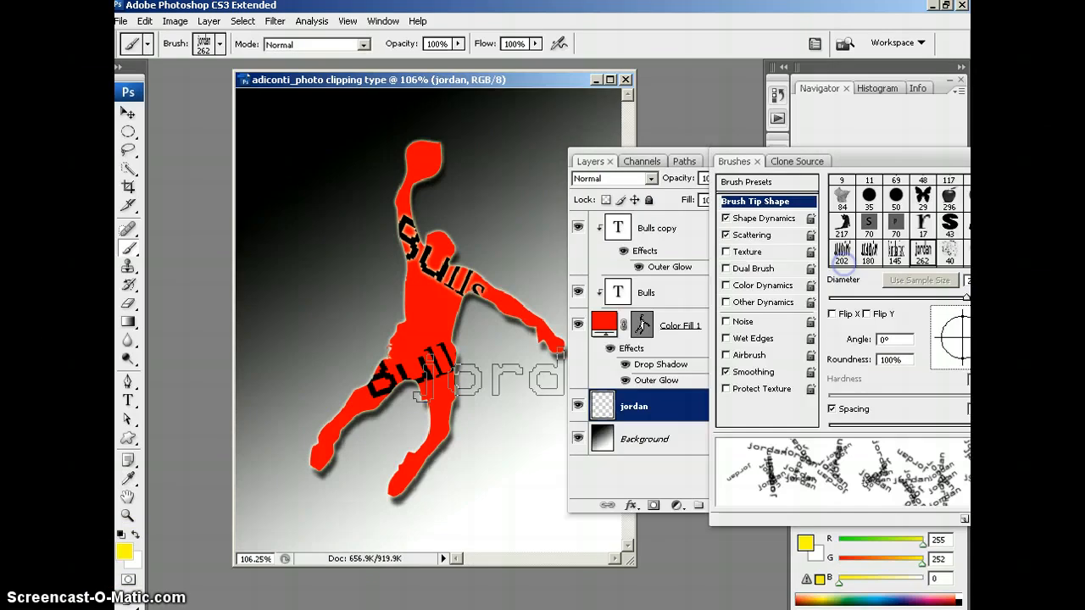
left_click(432, 330)
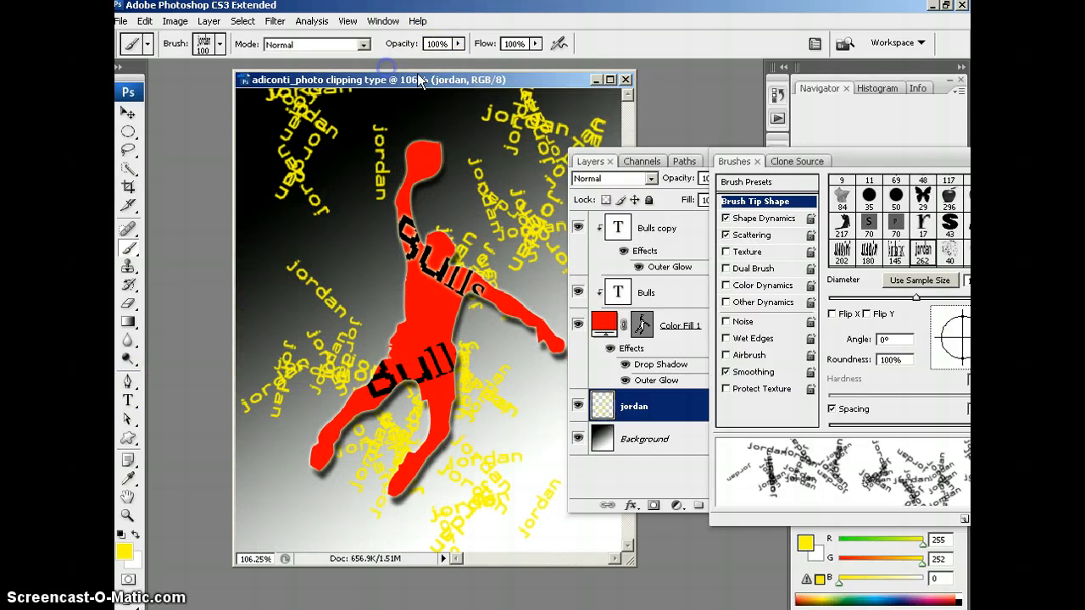
left_click_drag(415, 80, 403, 78)
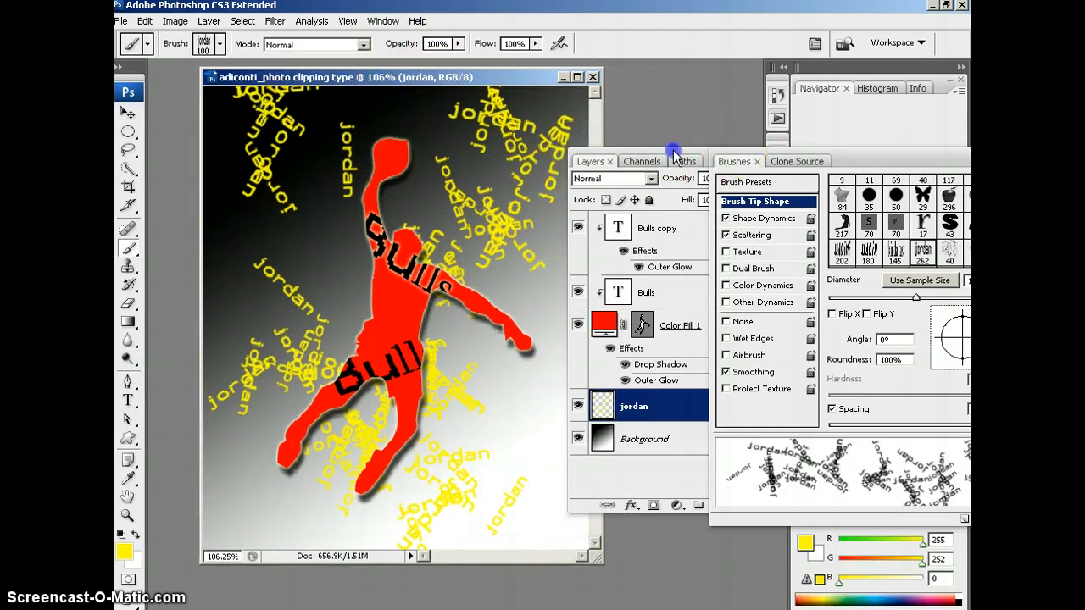